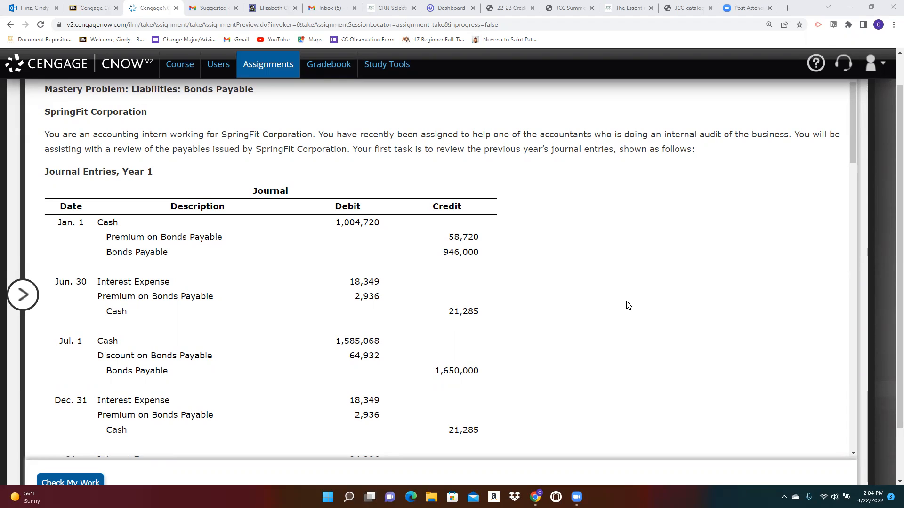
mouse_move(612, 197)
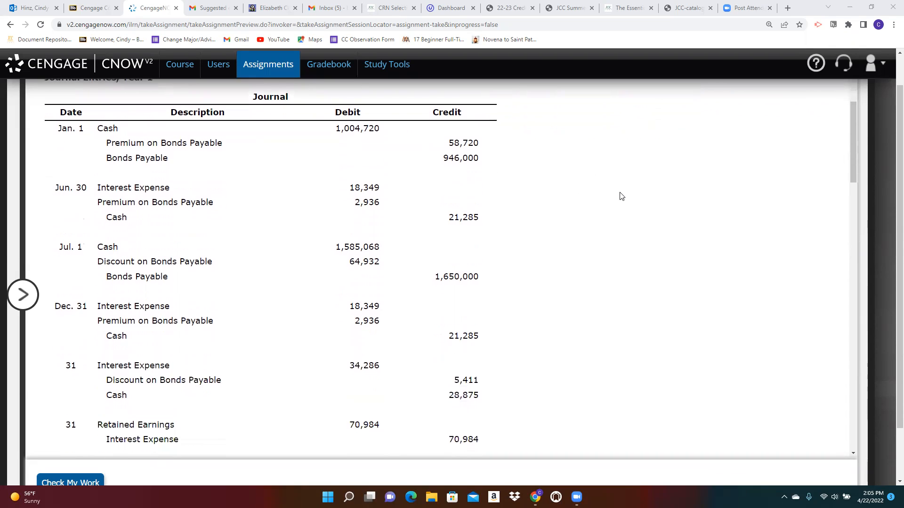
mouse_move(268, 118)
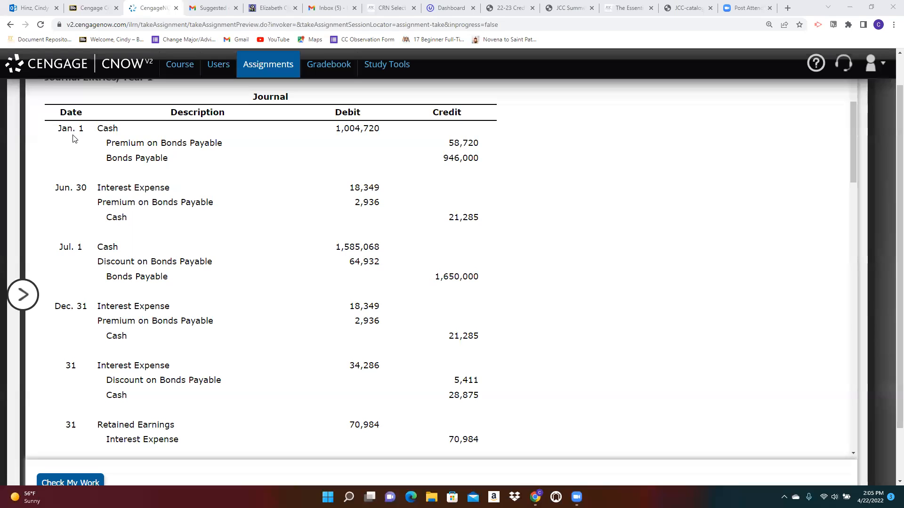
mouse_move(328, 144)
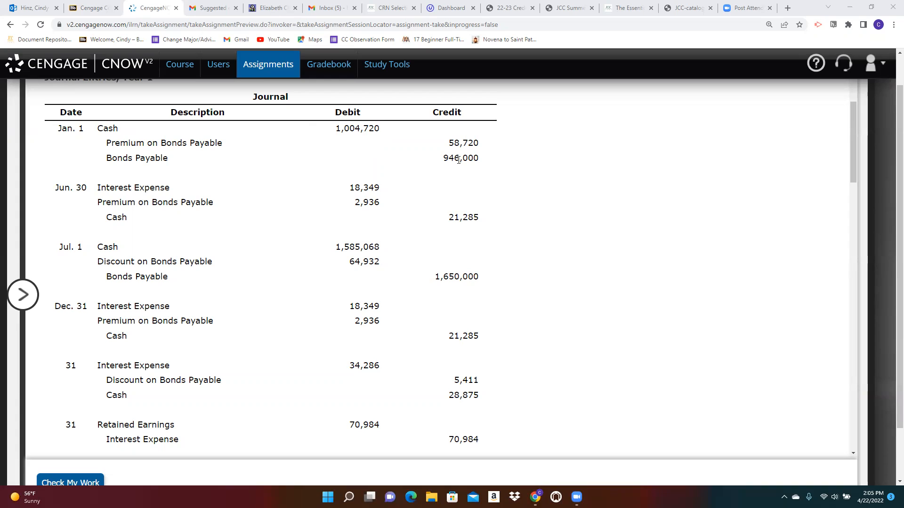
mouse_move(482, 168)
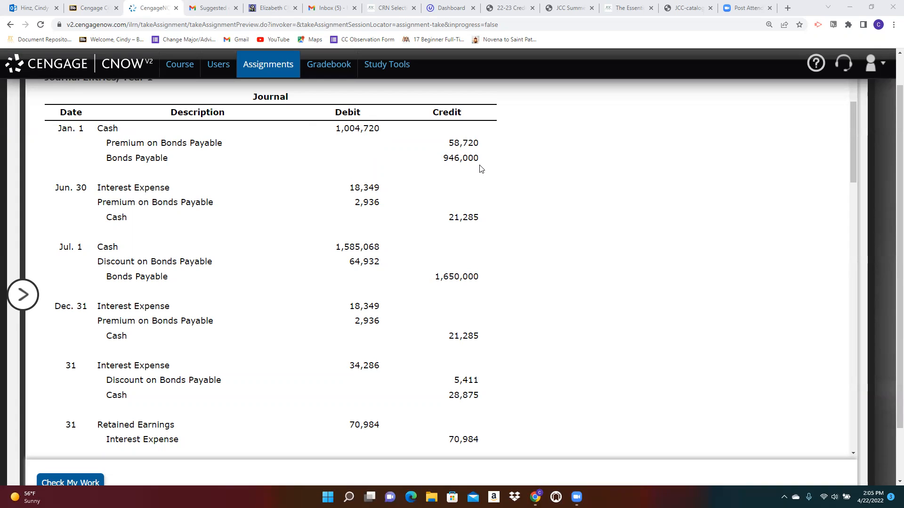
mouse_move(483, 159)
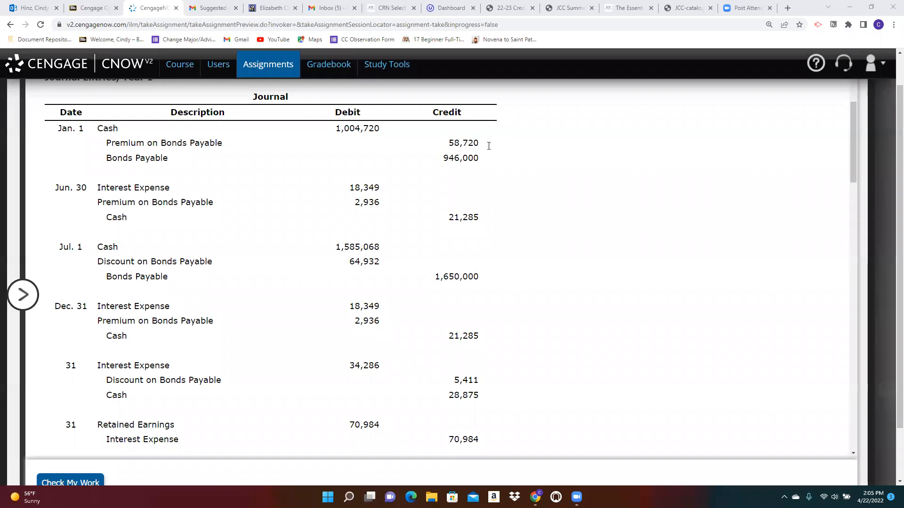
mouse_move(373, 187)
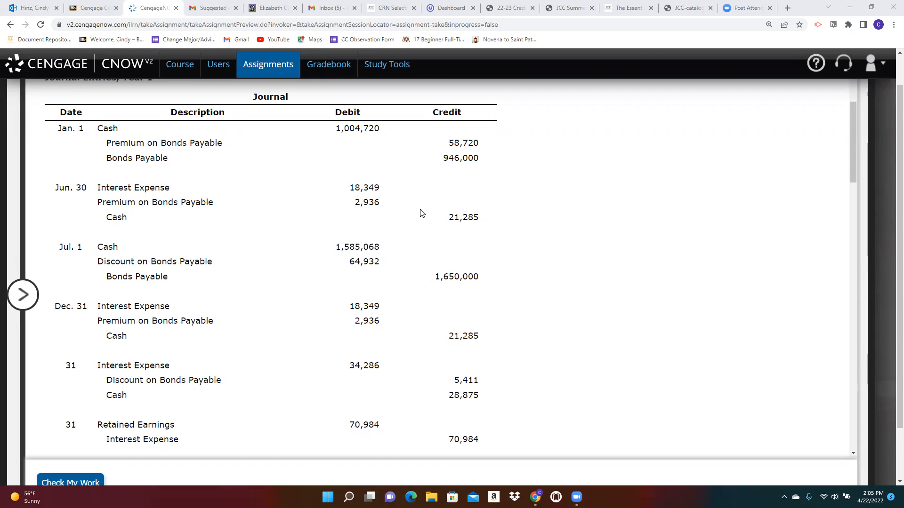
mouse_move(367, 213)
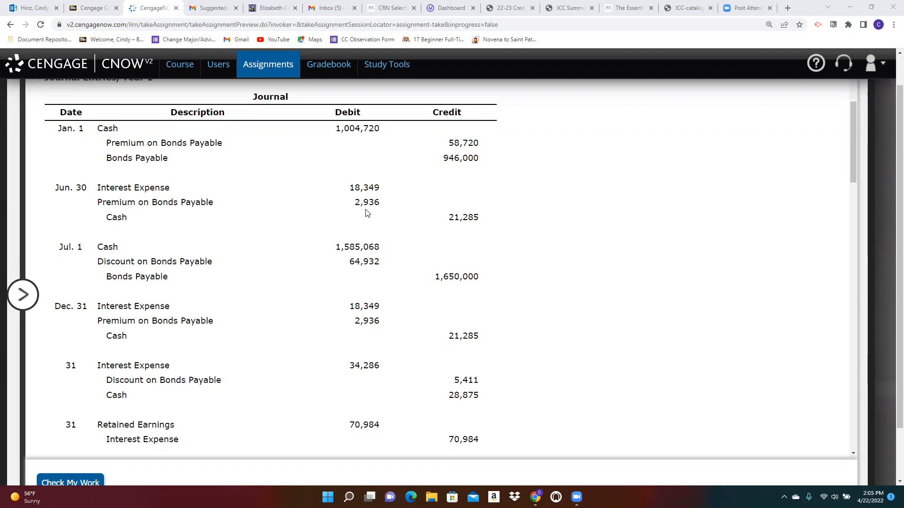
mouse_move(368, 262)
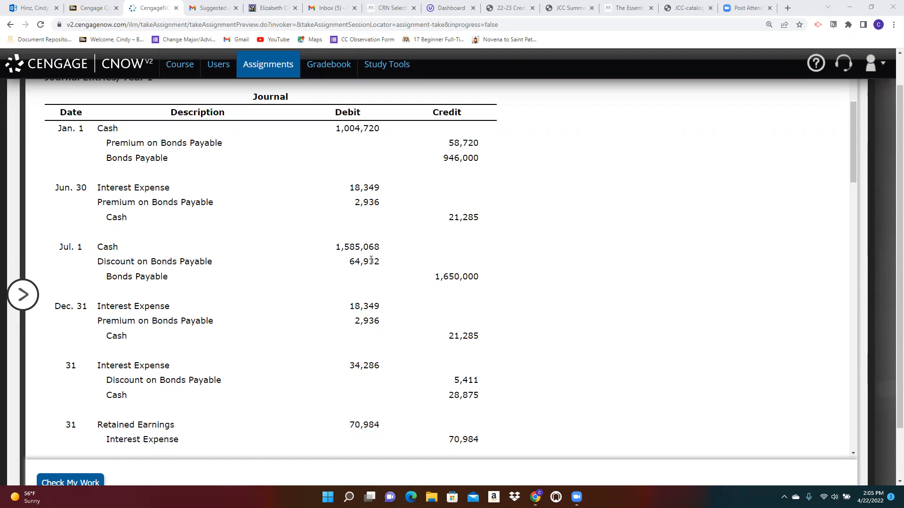
mouse_move(387, 272)
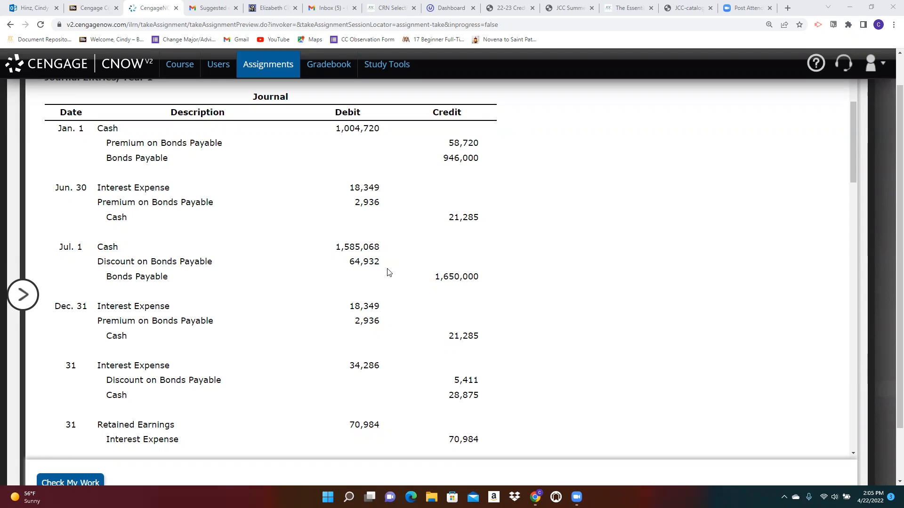
mouse_move(539, 286)
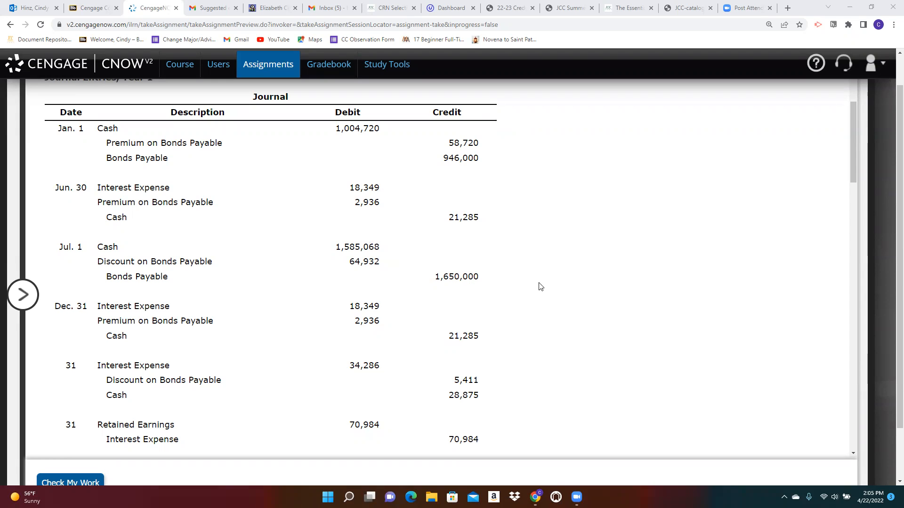
mouse_move(439, 279)
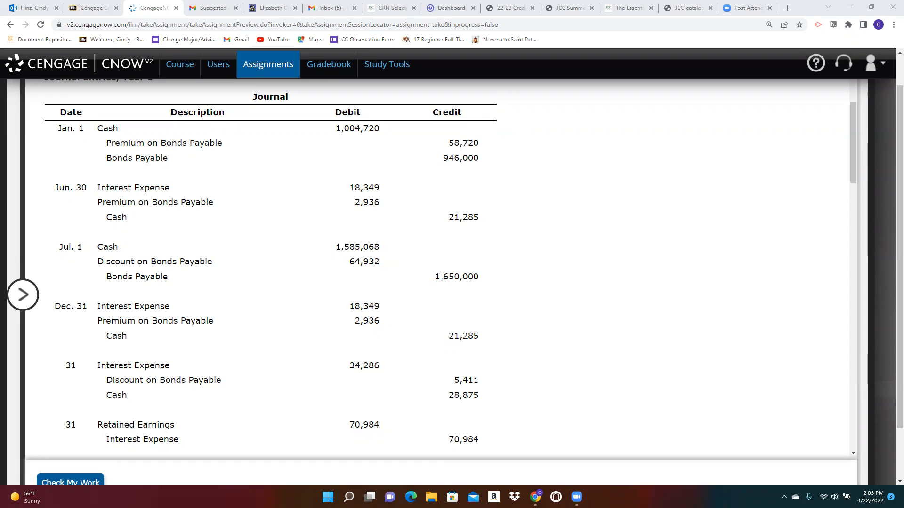
double_click(456, 276)
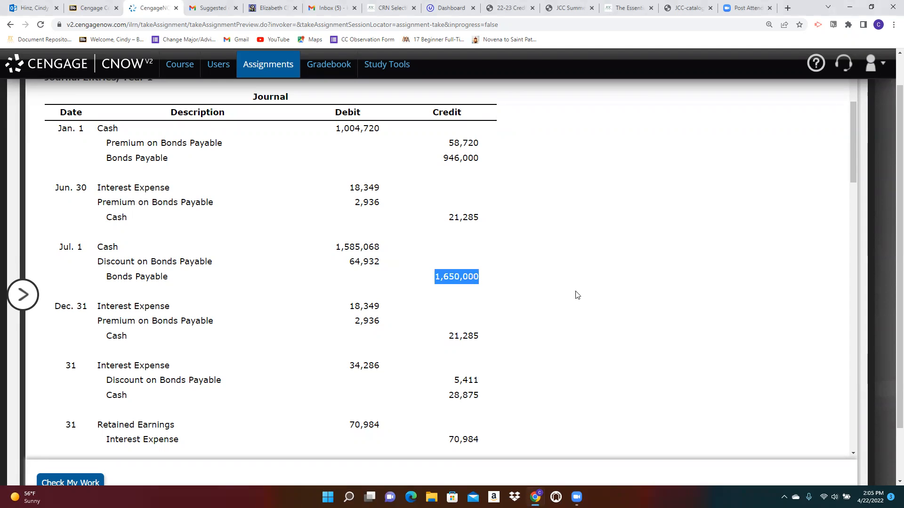
mouse_move(583, 294)
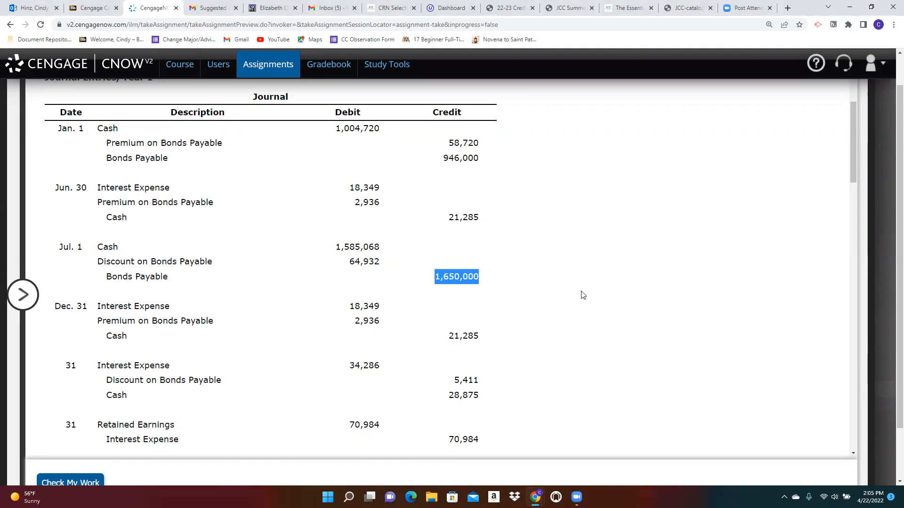
mouse_move(337, 251)
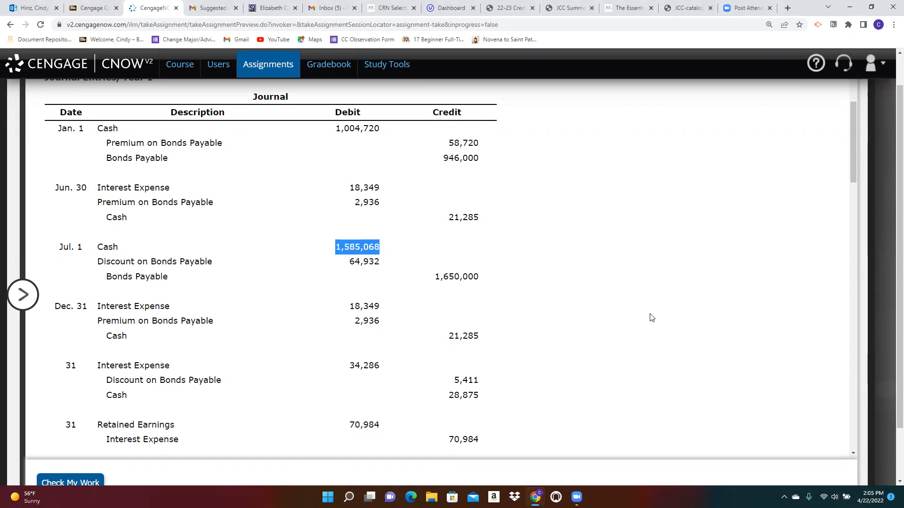
mouse_move(623, 325)
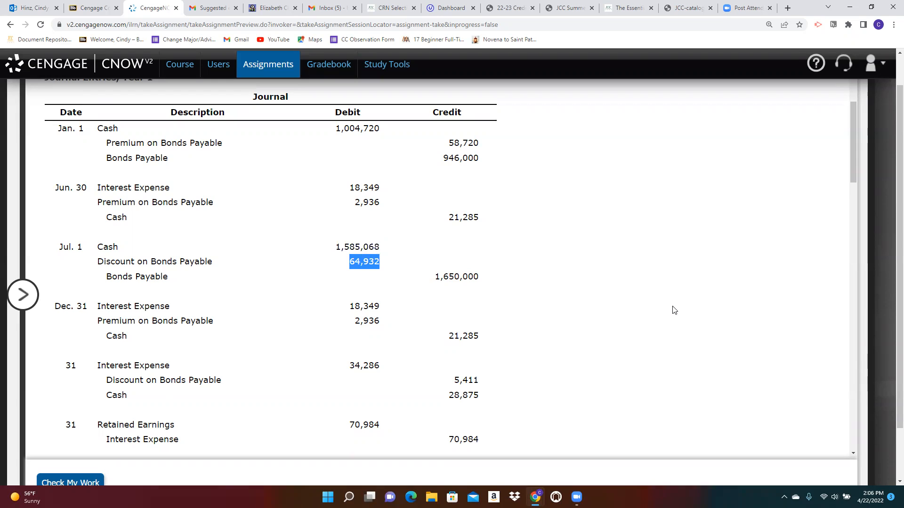
mouse_move(399, 322)
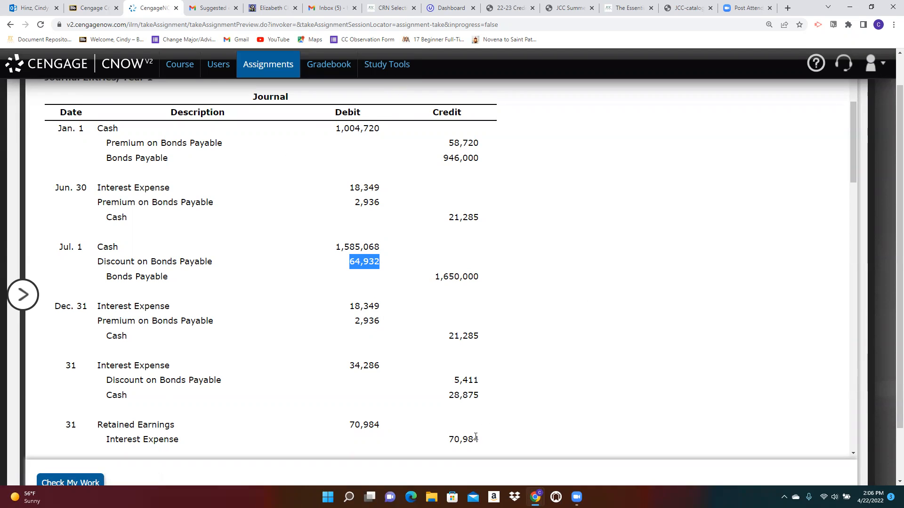
mouse_move(382, 380)
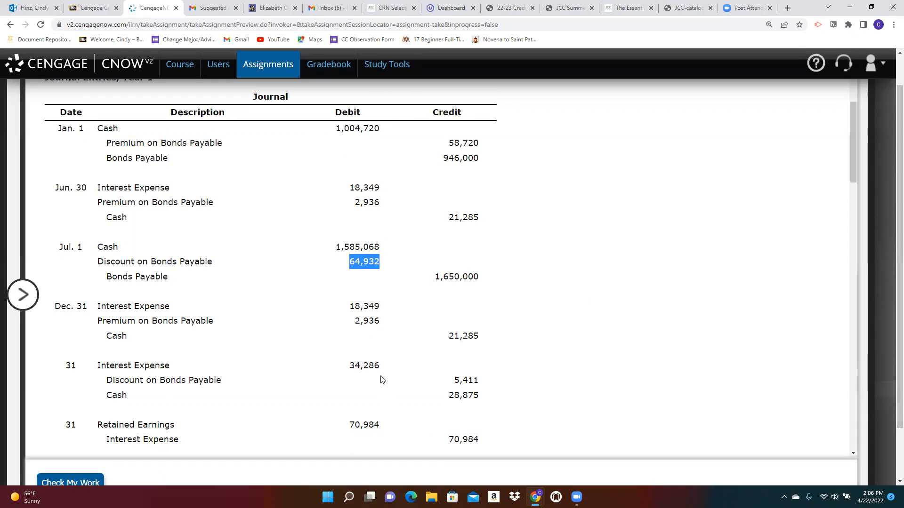
mouse_move(462, 258)
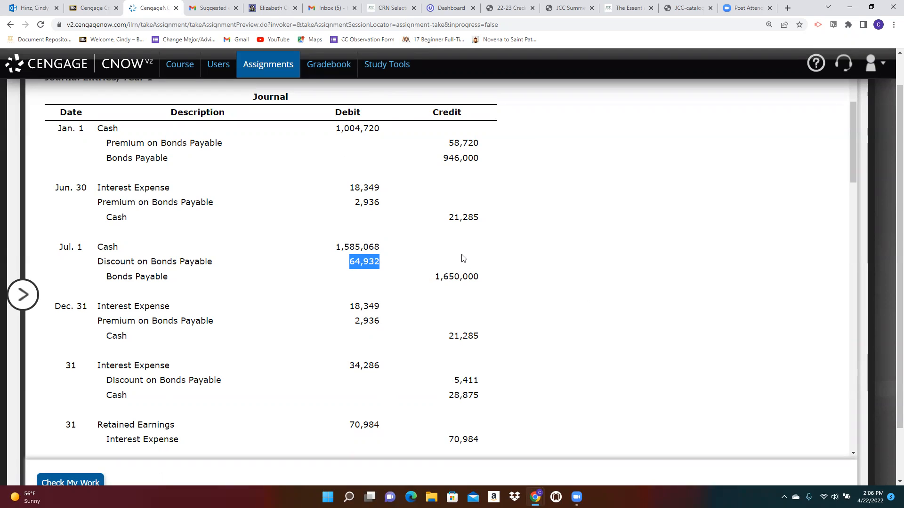
mouse_move(592, 389)
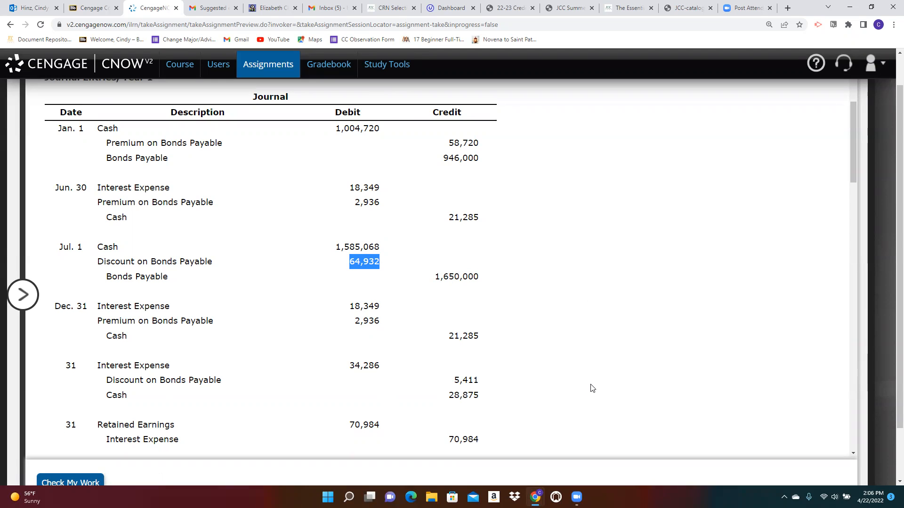
Scroll past SpringFit's Year 1 journal entries to reveal the Bonds Payable questions section
scroll(down, 3)
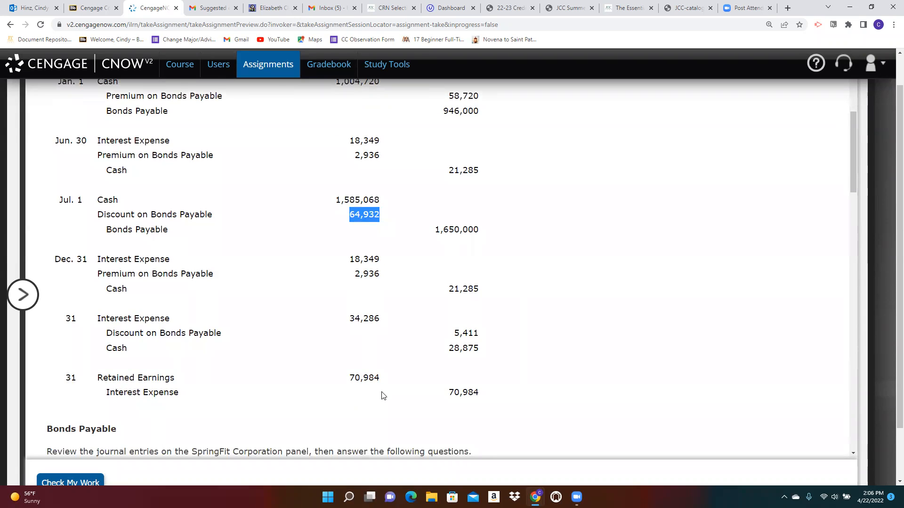
mouse_move(418, 407)
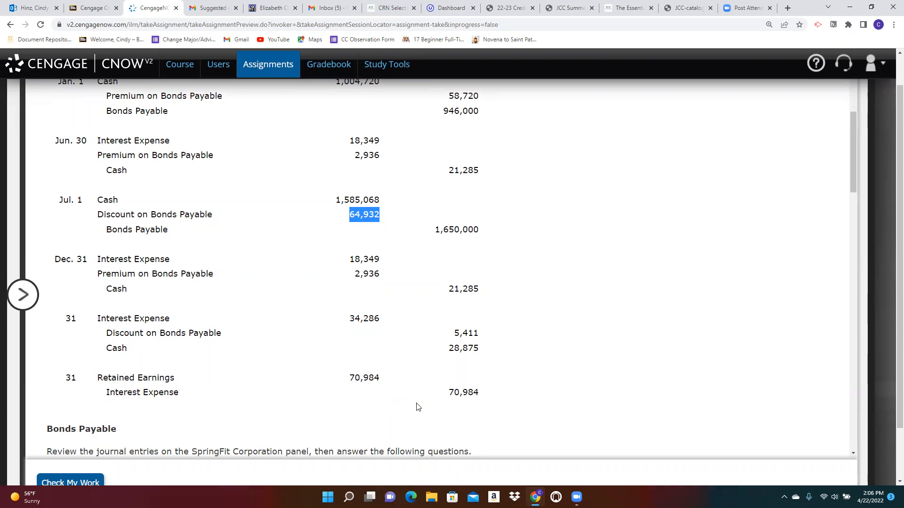
mouse_move(504, 402)
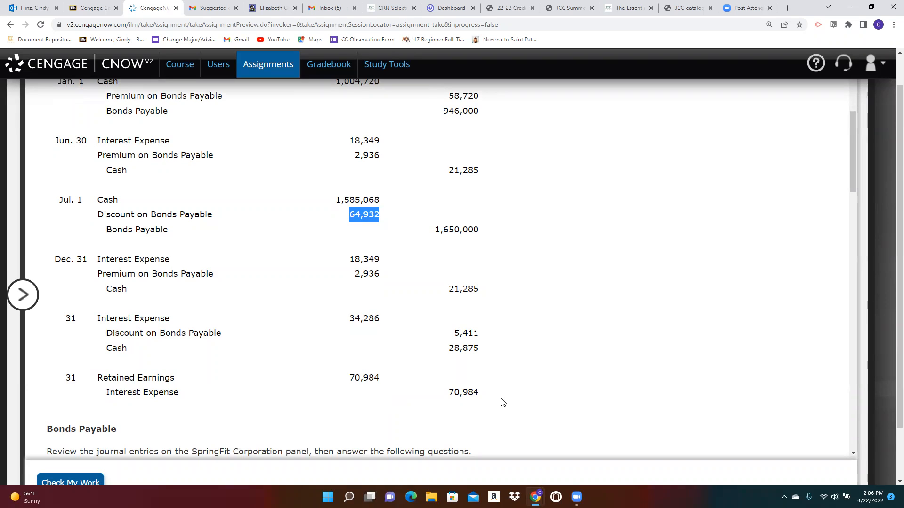
mouse_move(463, 398)
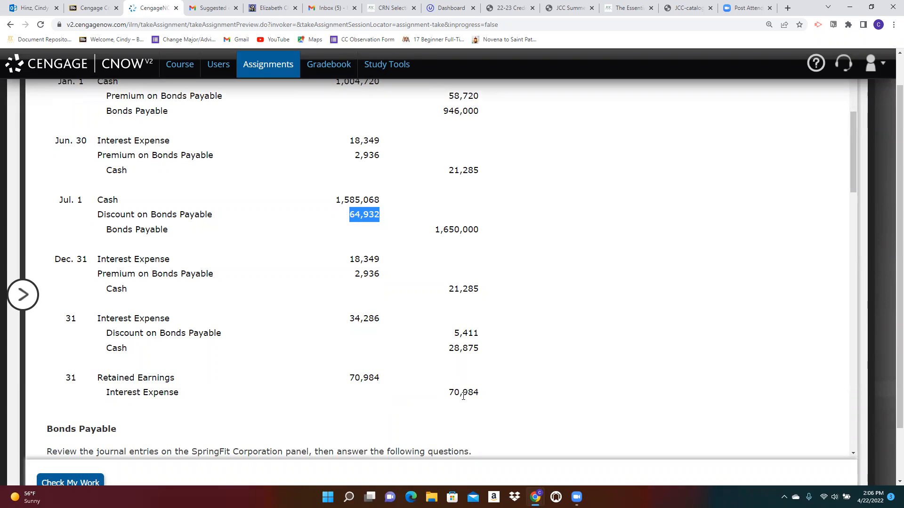
mouse_move(481, 403)
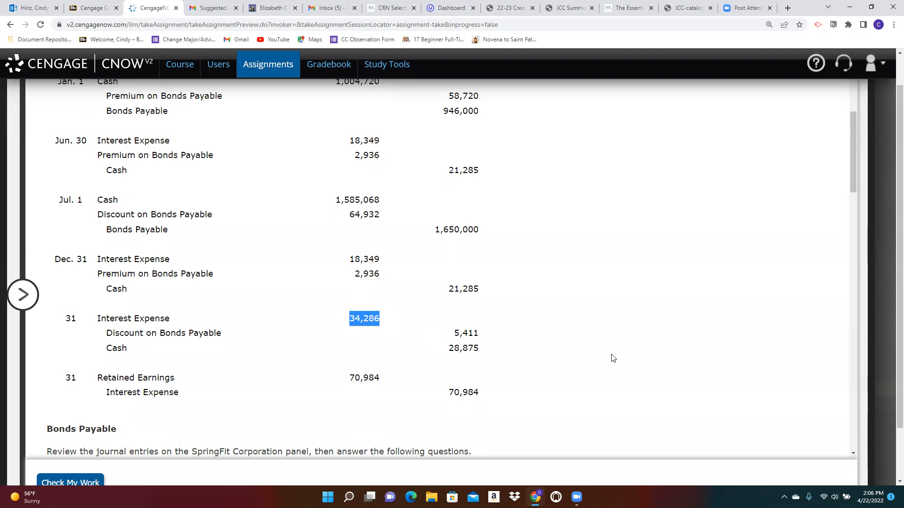
scroll(down, 3)
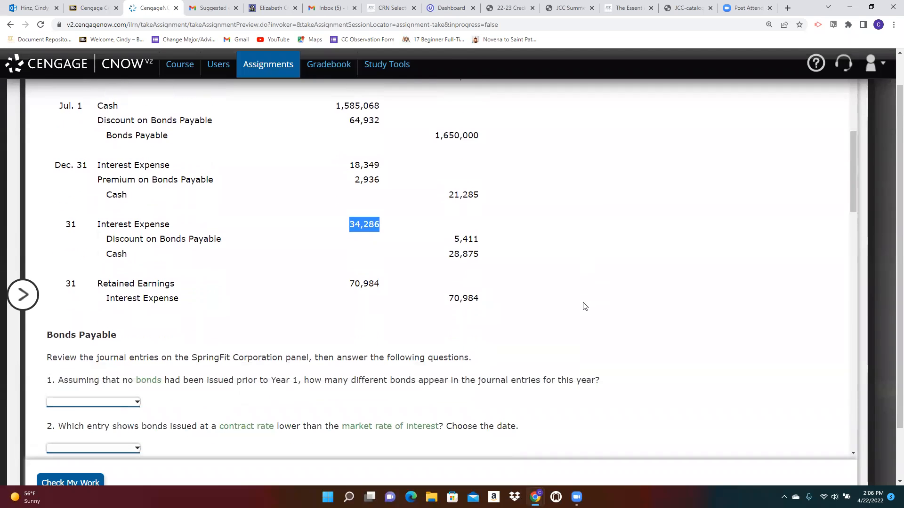
scroll(down, 3)
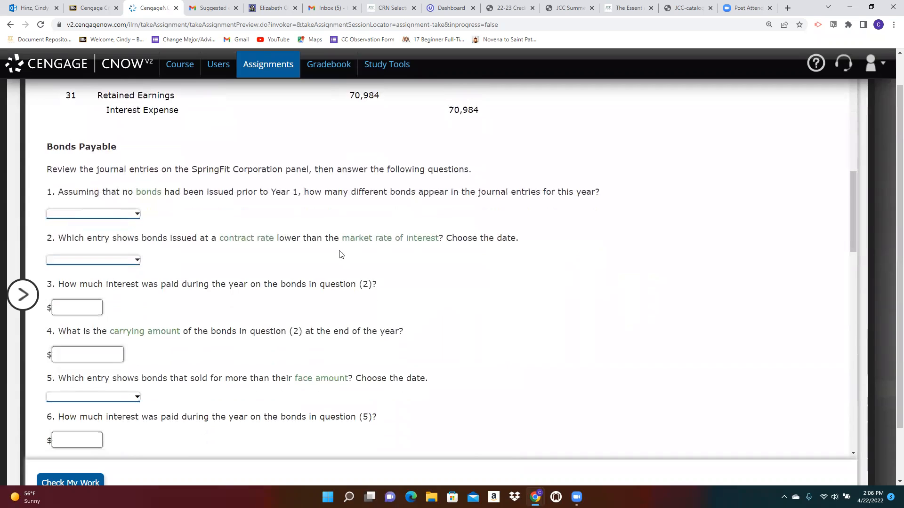
mouse_move(197, 214)
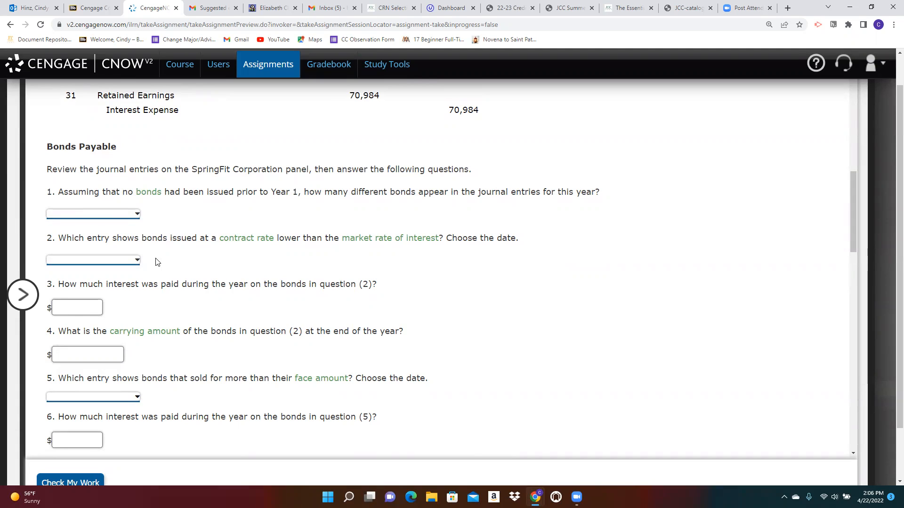
mouse_move(185, 269)
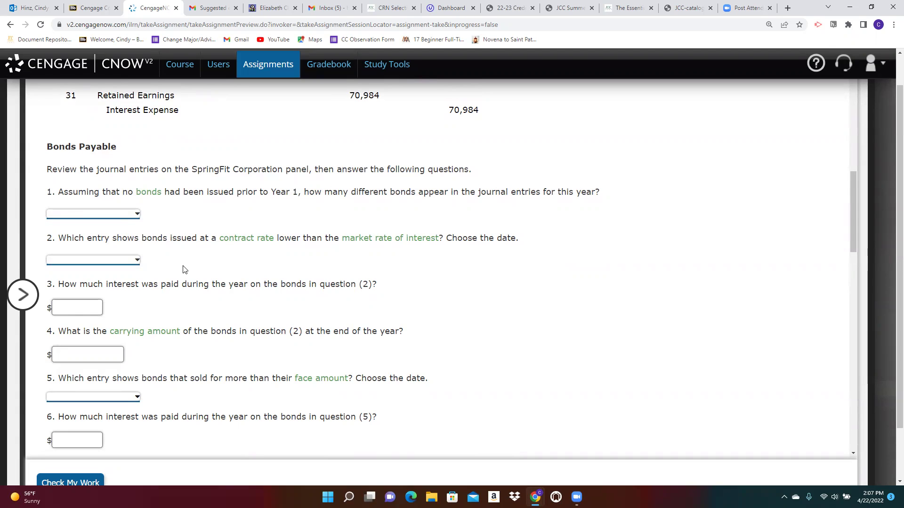
scroll(down, 3)
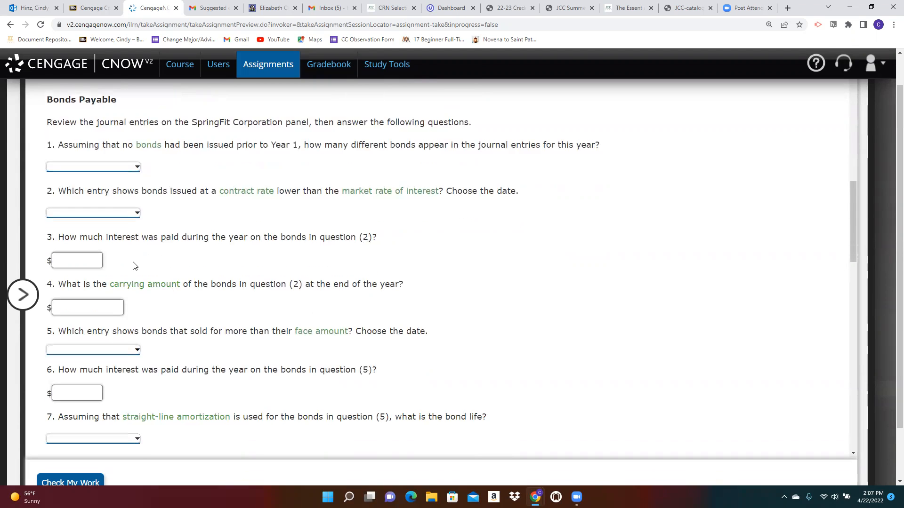
mouse_move(305, 267)
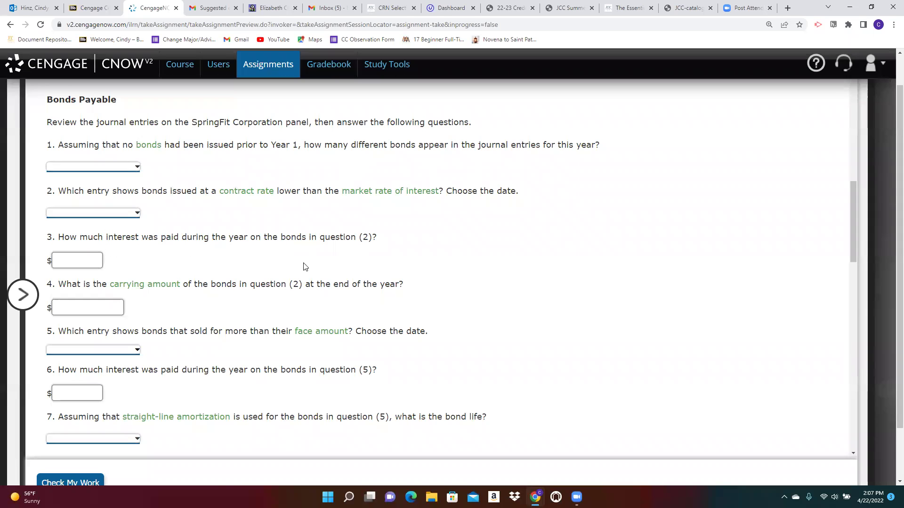
mouse_move(238, 209)
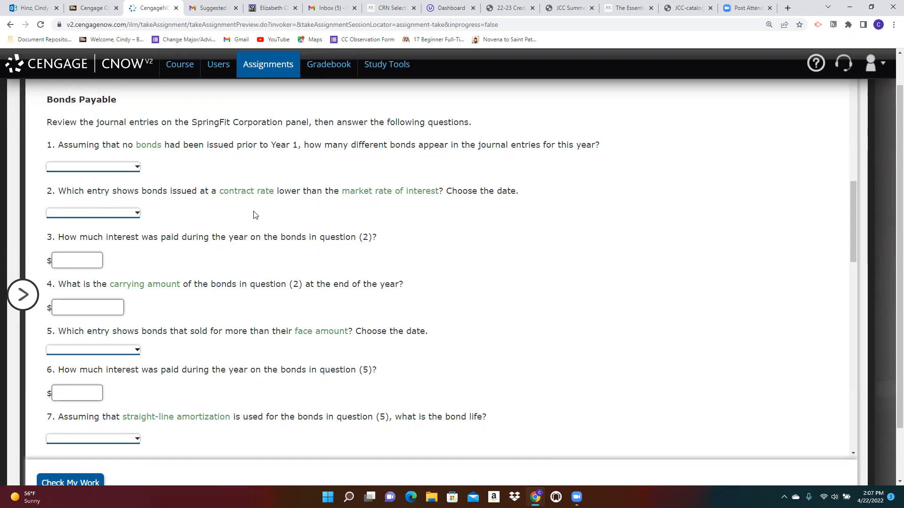
mouse_move(178, 309)
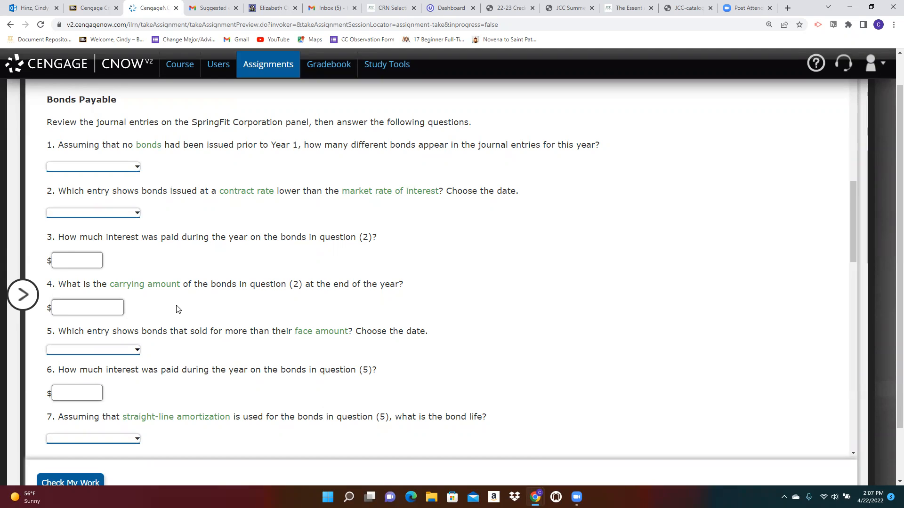
mouse_move(220, 307)
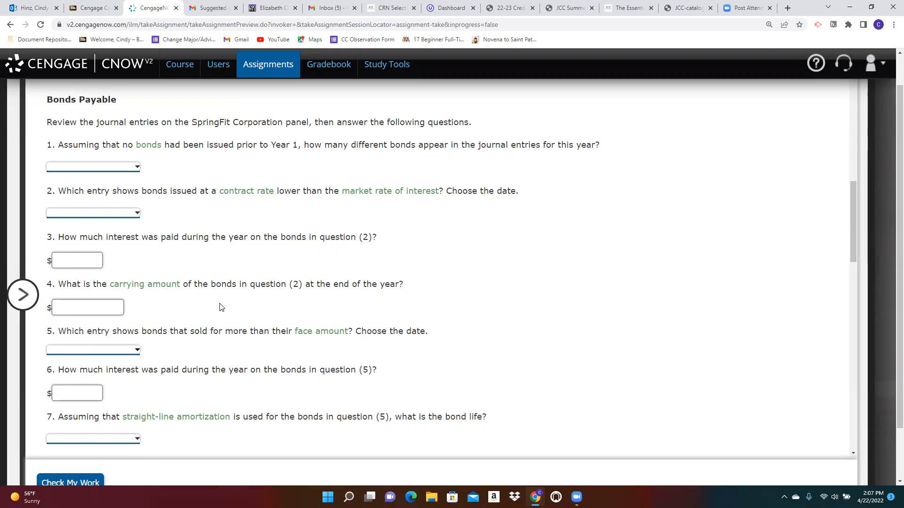
mouse_move(372, 282)
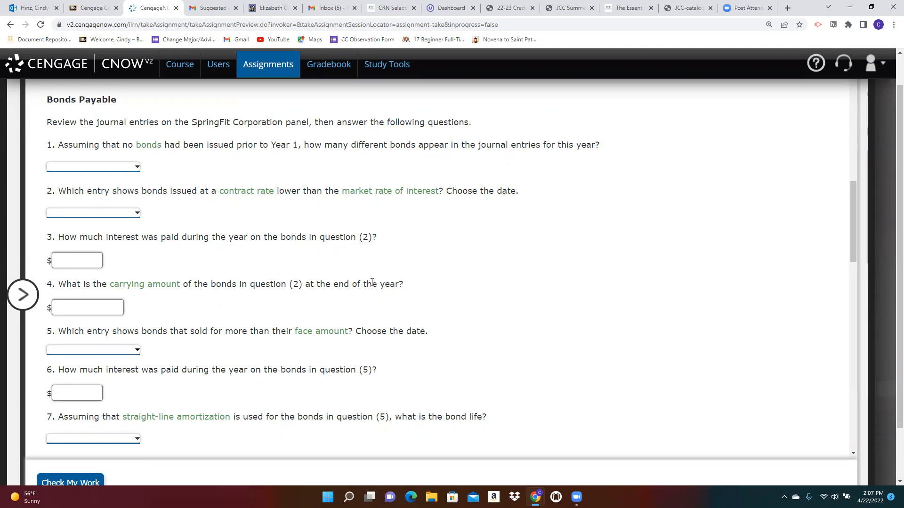
mouse_move(603, 156)
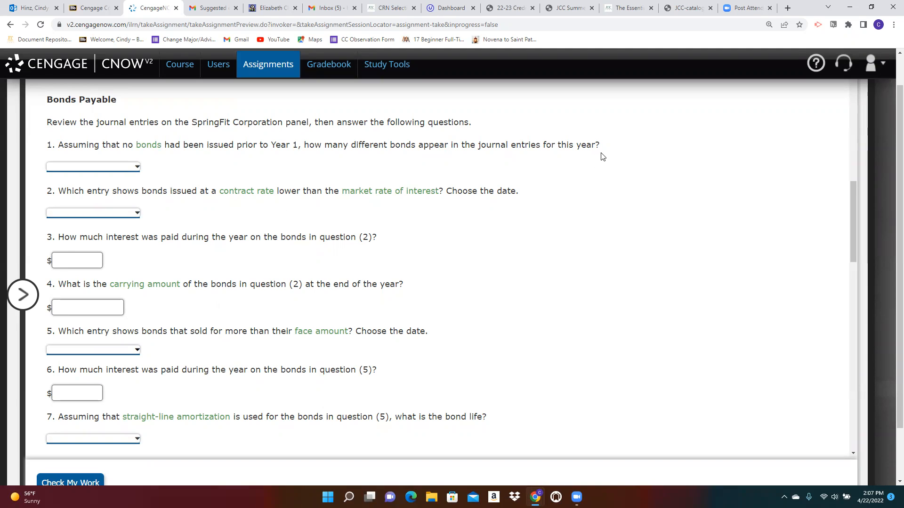
mouse_move(515, 418)
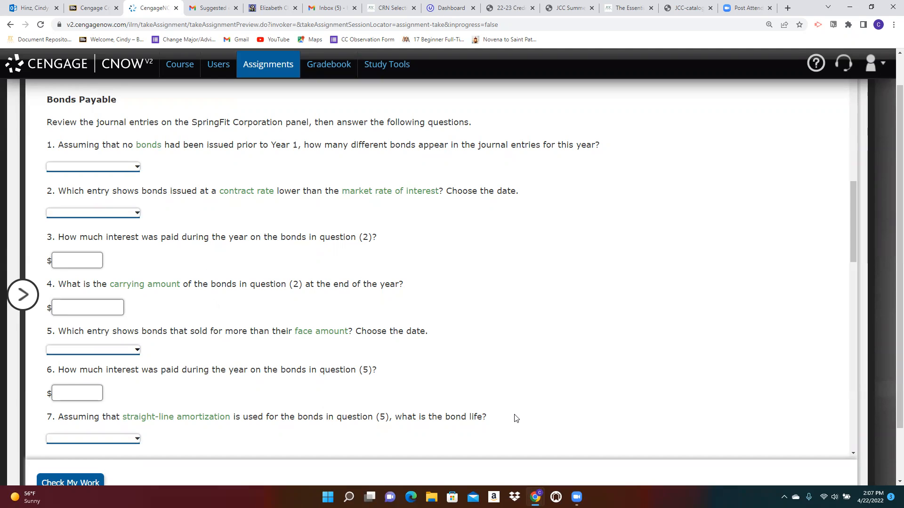
mouse_move(533, 351)
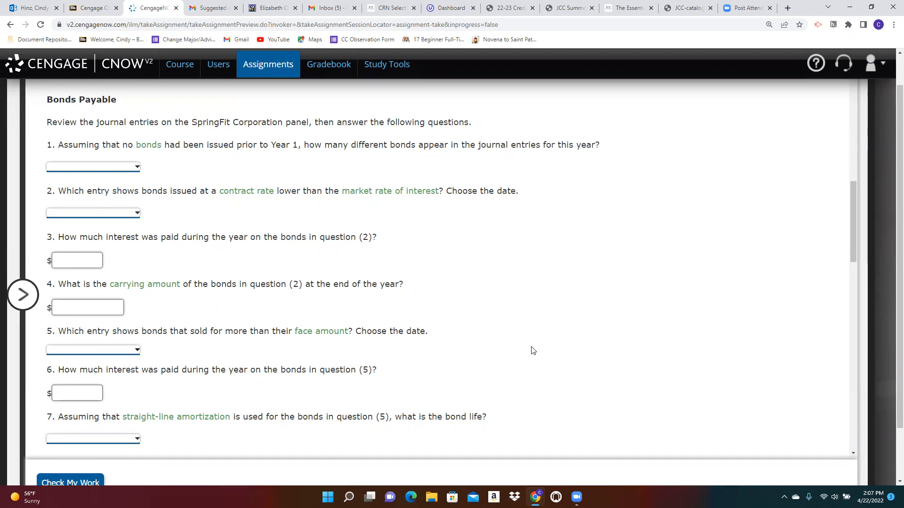
mouse_move(535, 345)
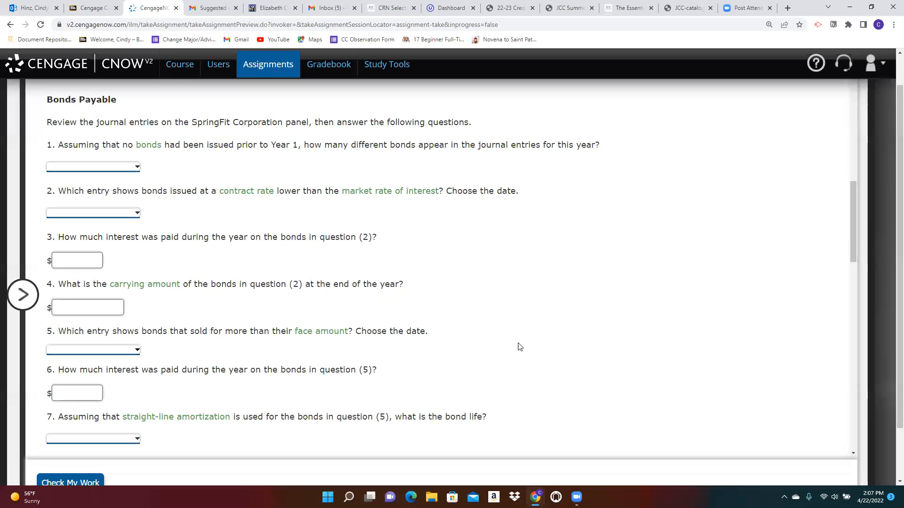
mouse_move(240, 313)
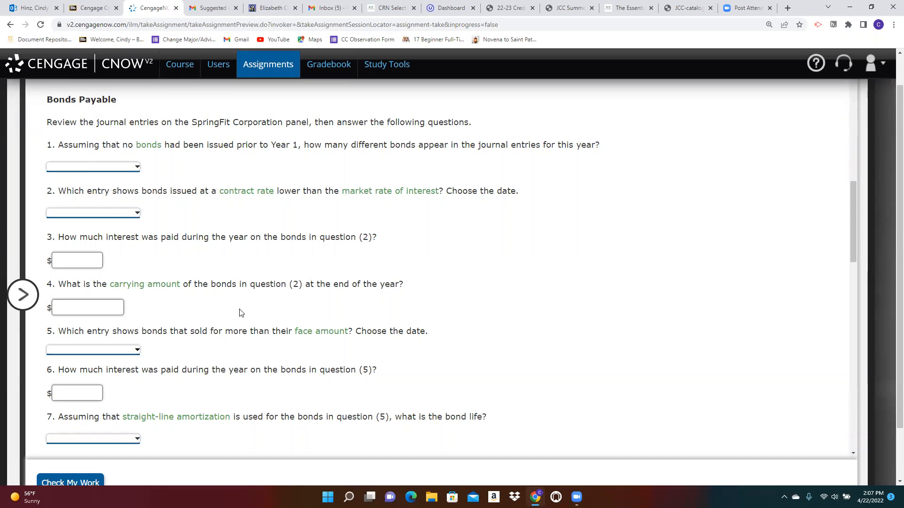
mouse_move(221, 358)
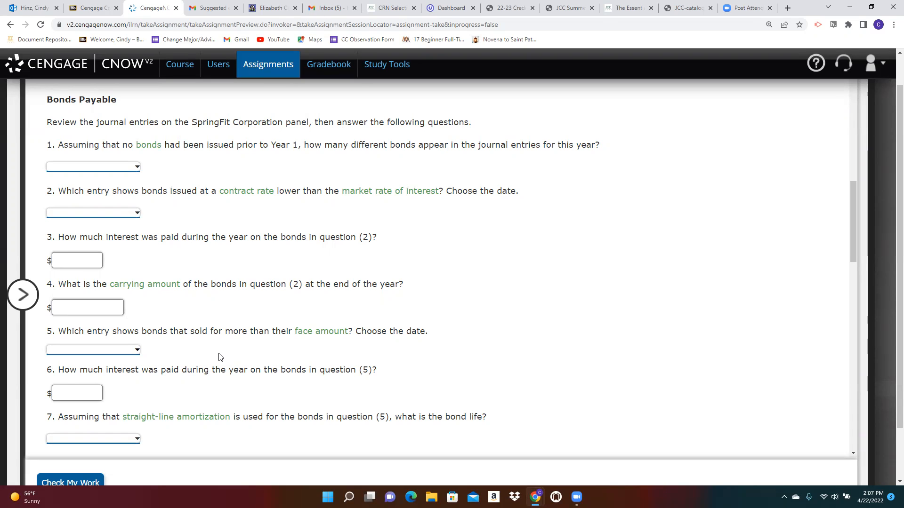
mouse_move(282, 352)
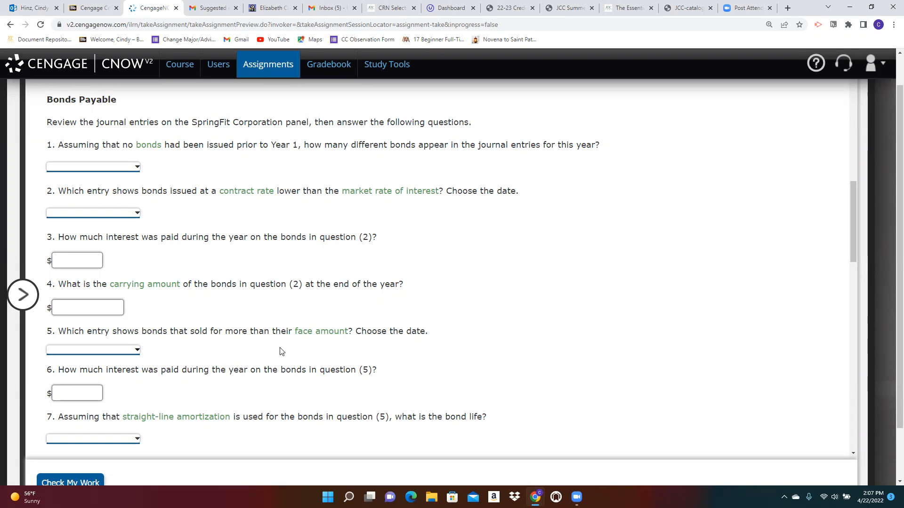
mouse_move(283, 350)
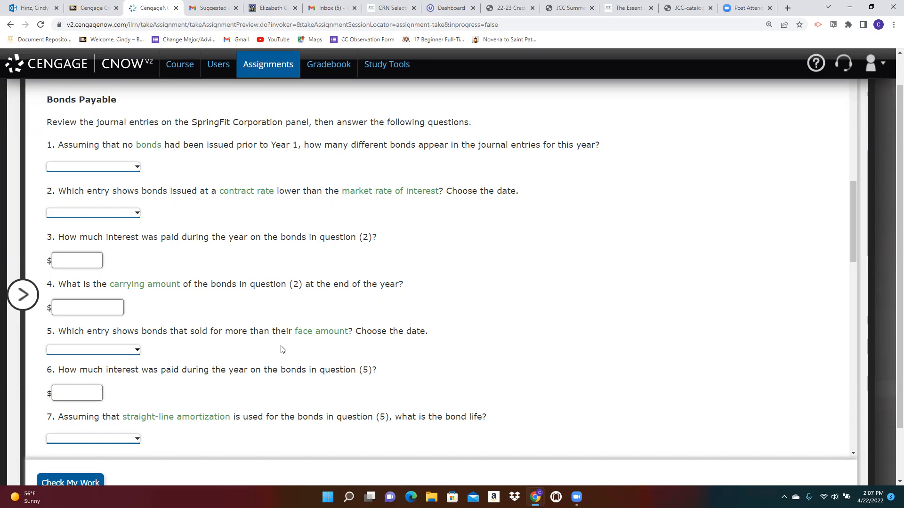
mouse_move(259, 389)
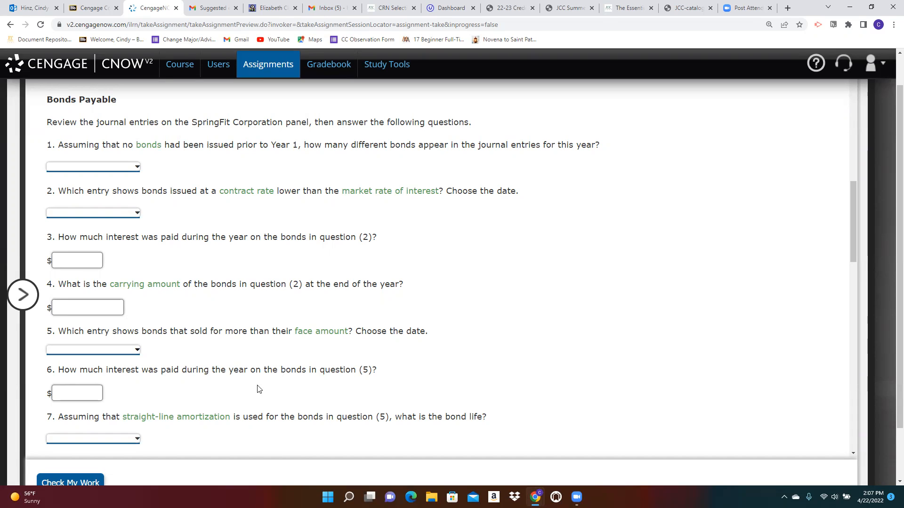
mouse_move(188, 389)
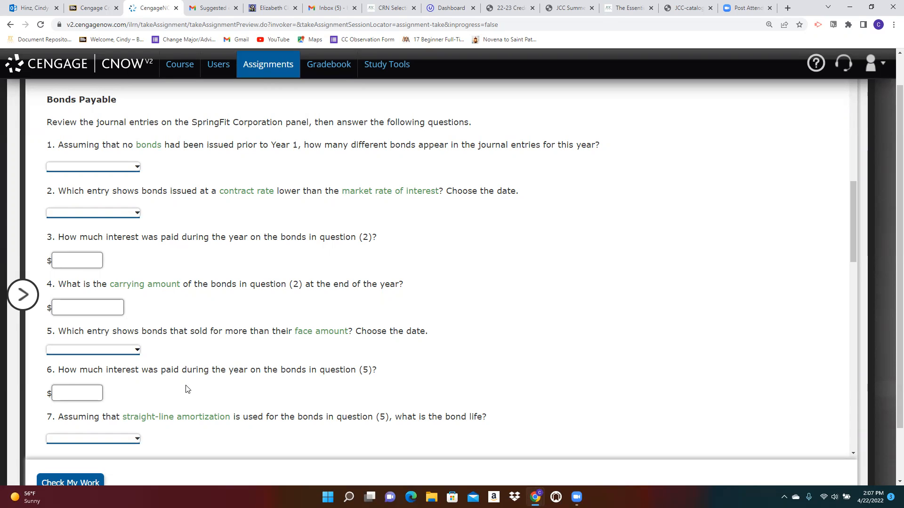
drag(199, 331, 237, 331)
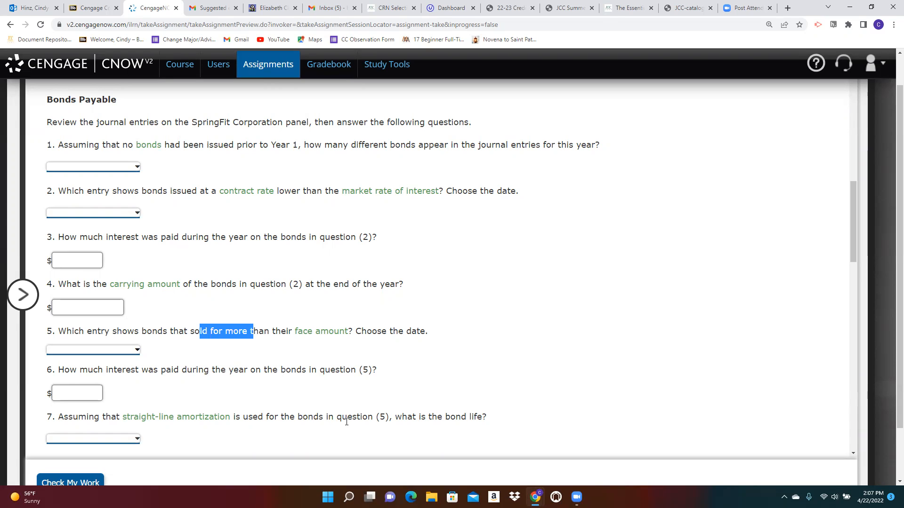
scroll(down, 3)
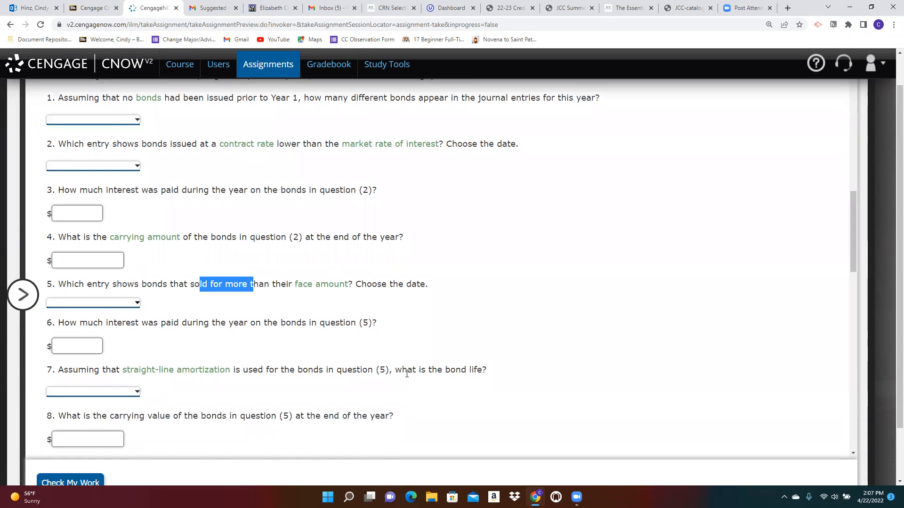
mouse_move(377, 380)
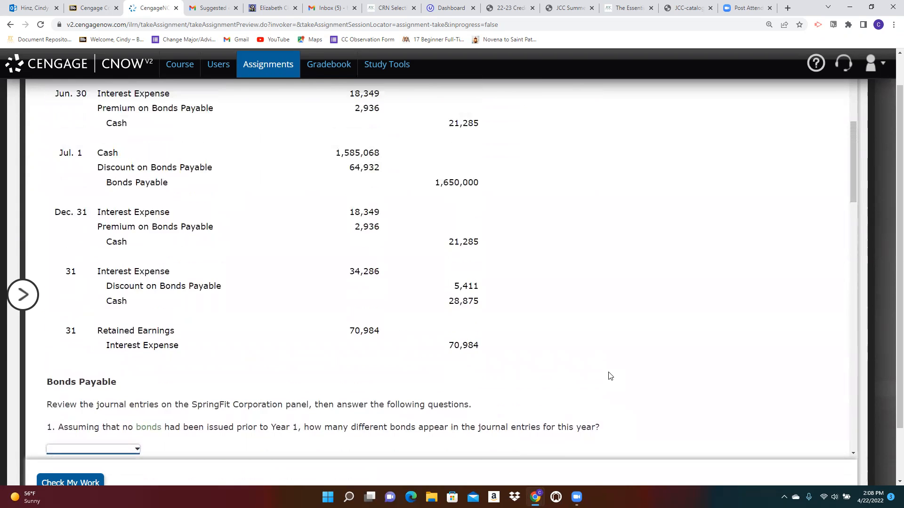
scroll(down, 3)
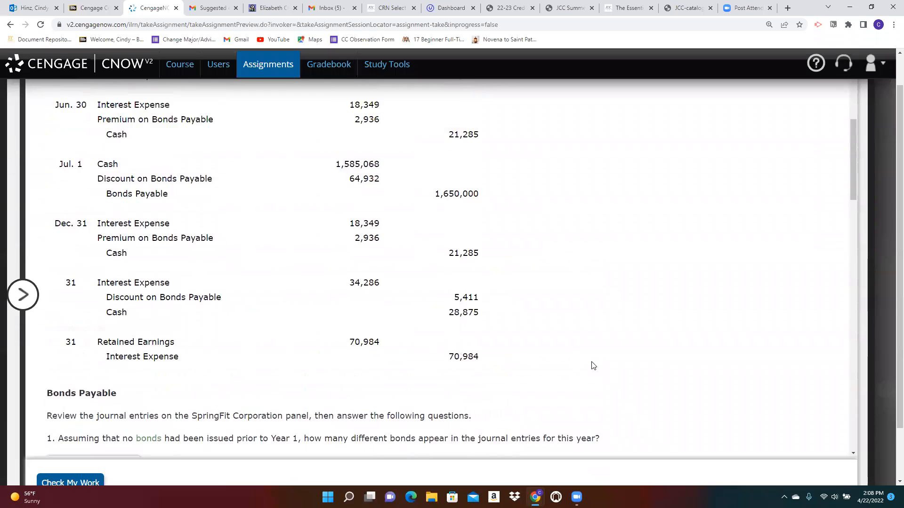
scroll(up, 3)
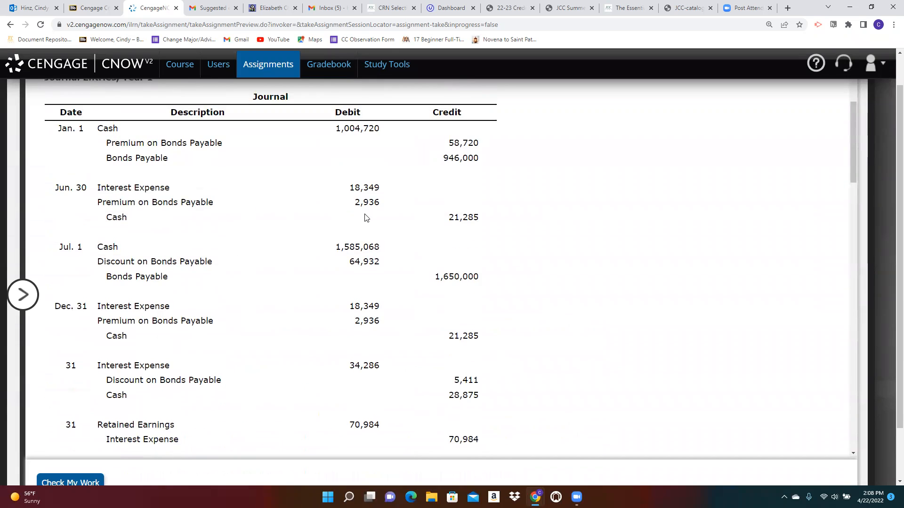
mouse_move(434, 137)
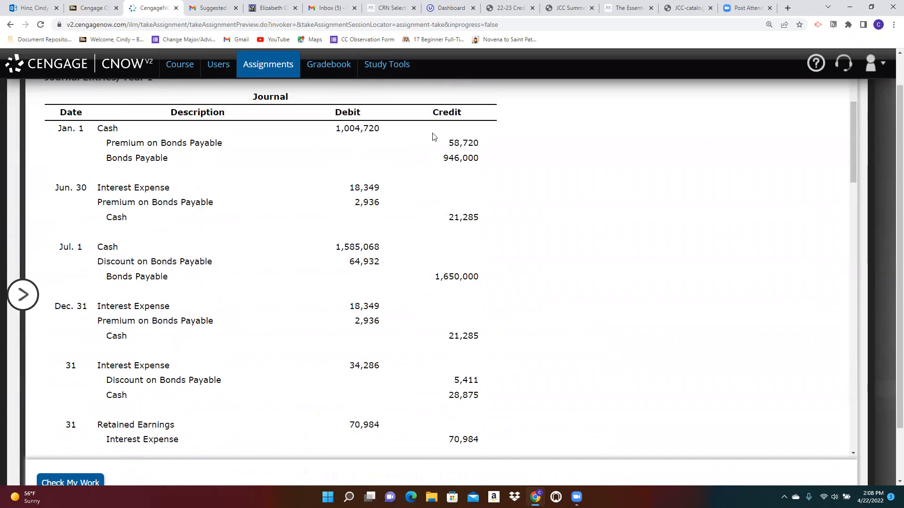
double_click(463, 142)
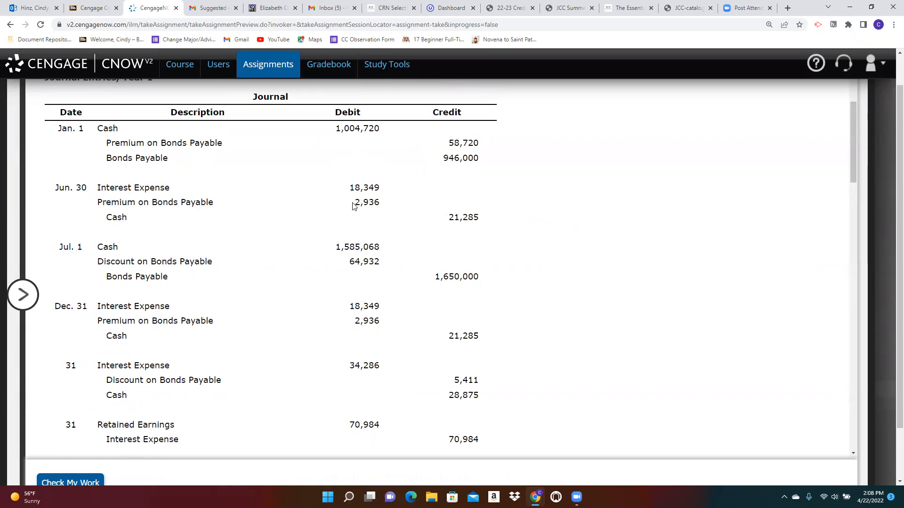
double_click(367, 203)
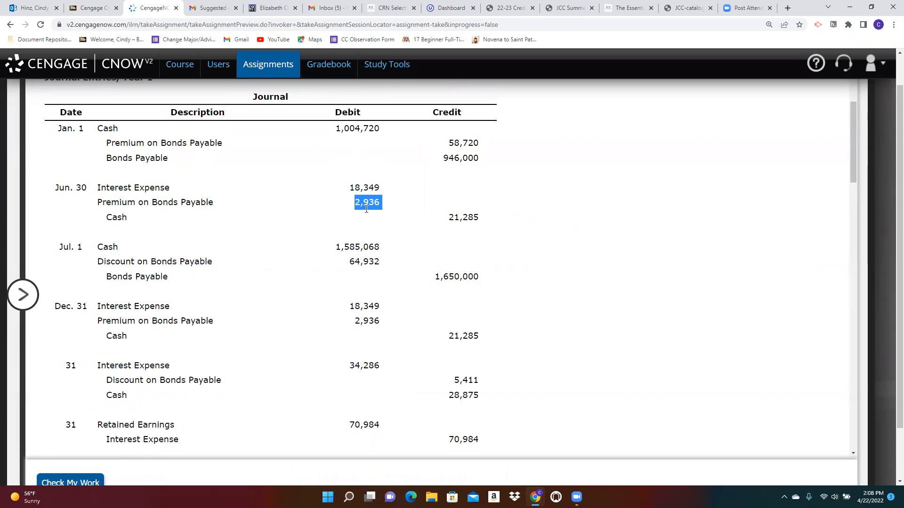
mouse_move(377, 216)
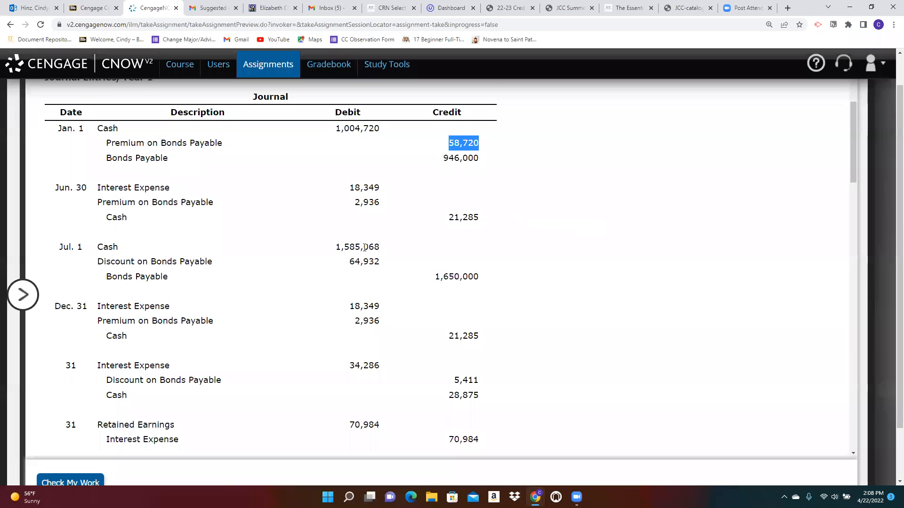
scroll(down, 3)
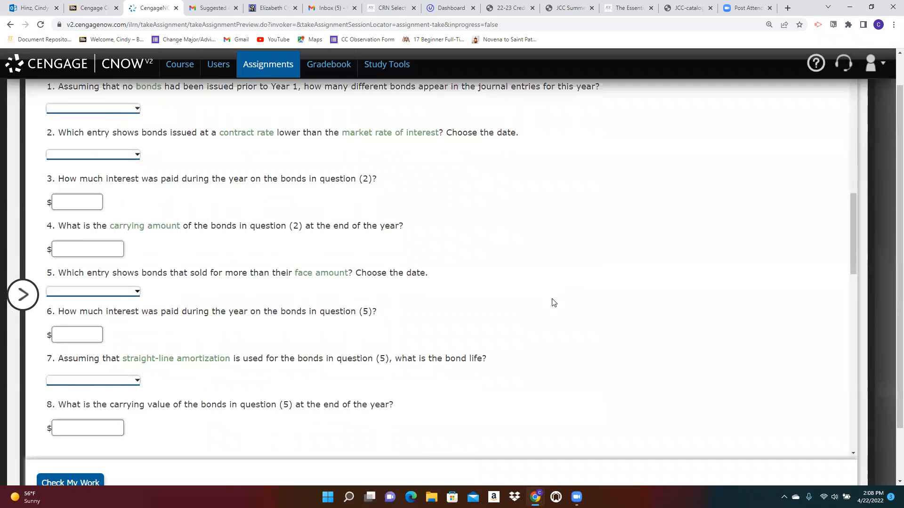
scroll(down, 3)
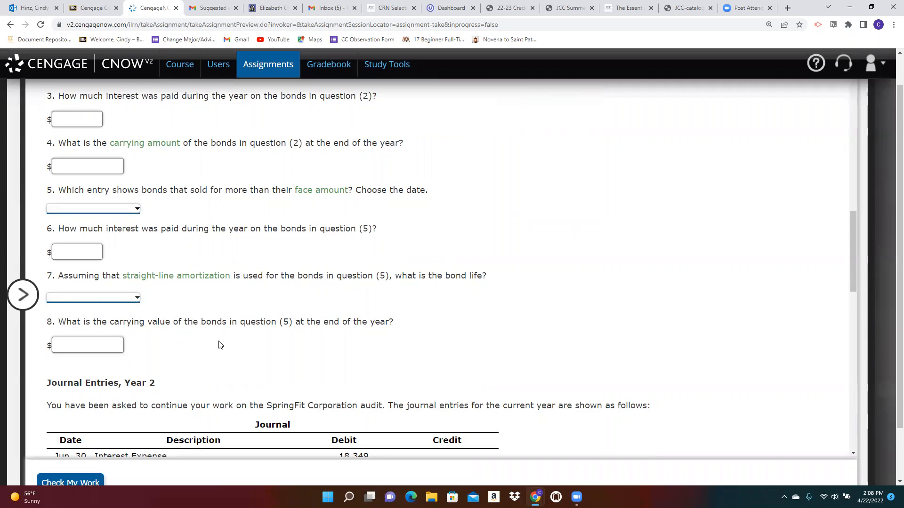
mouse_move(262, 357)
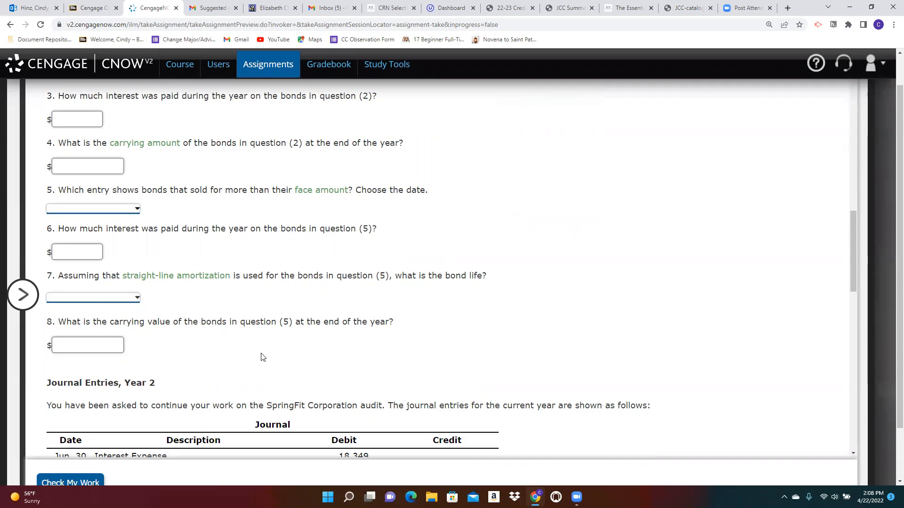
mouse_move(264, 360)
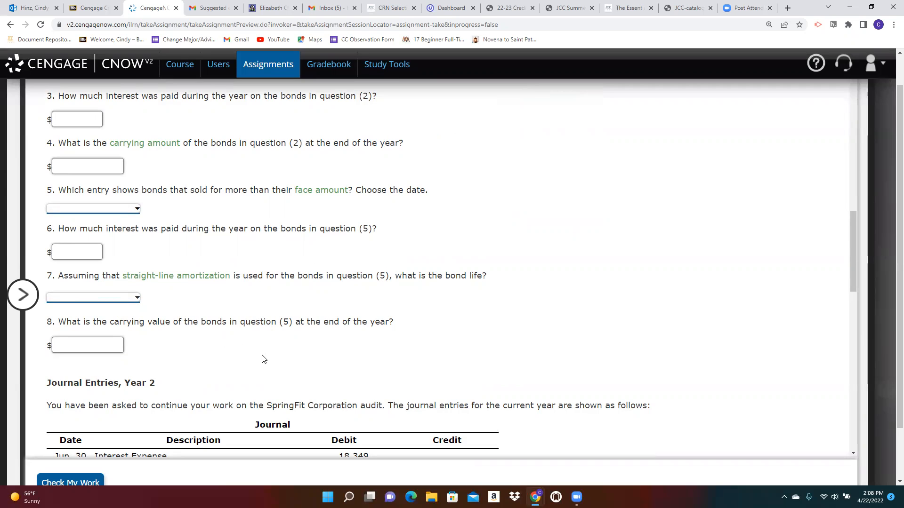
mouse_move(600, 348)
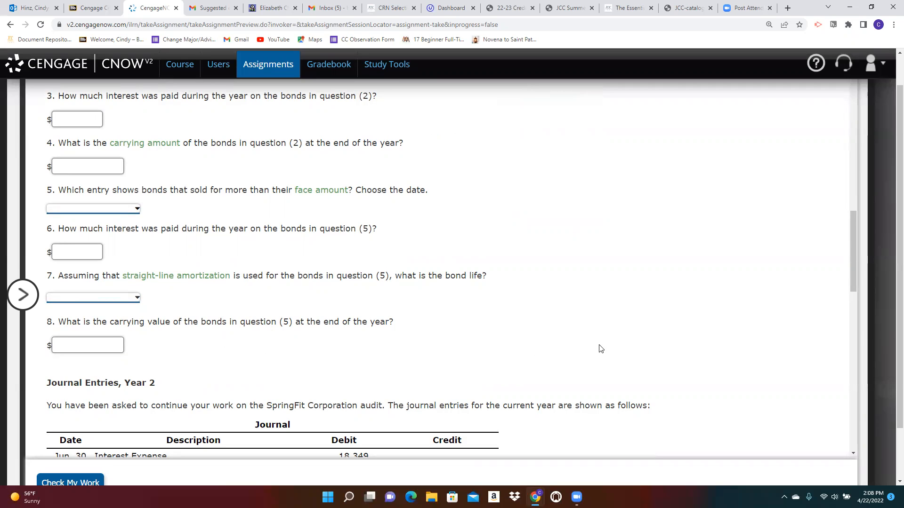
scroll(down, 3)
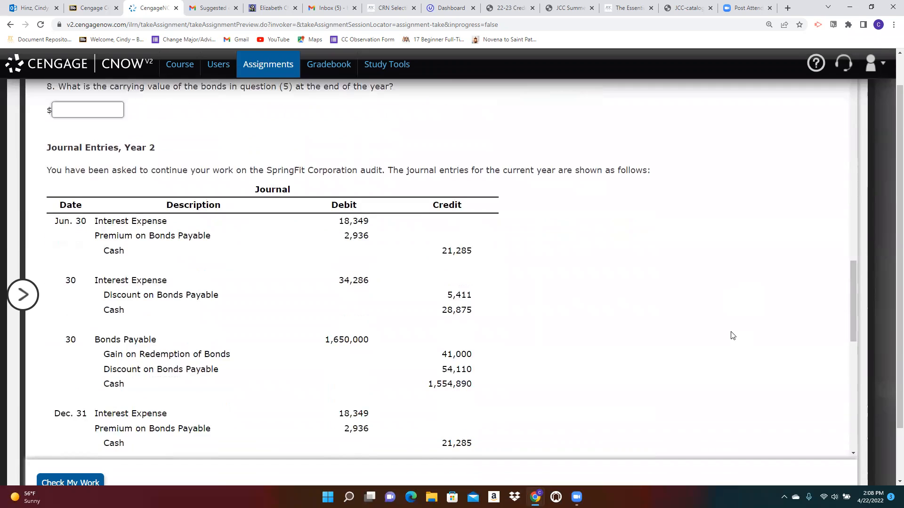
scroll(down, 3)
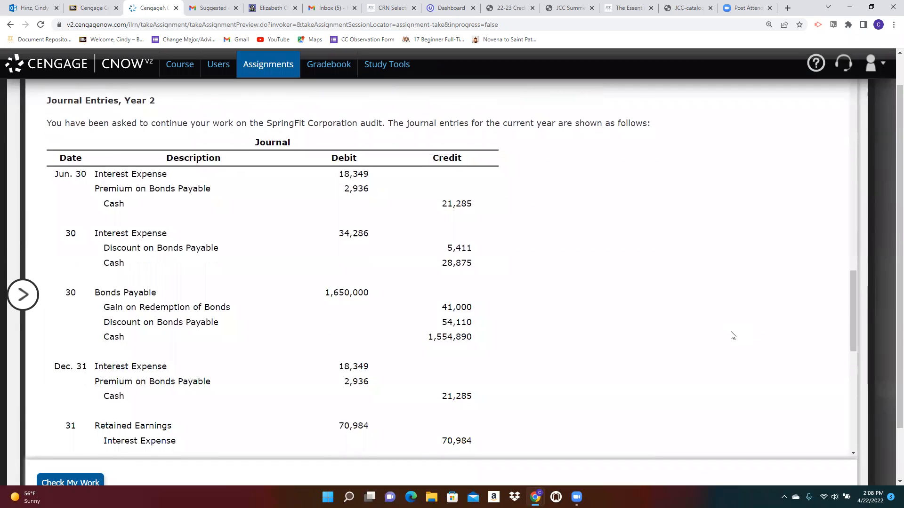
mouse_move(716, 327)
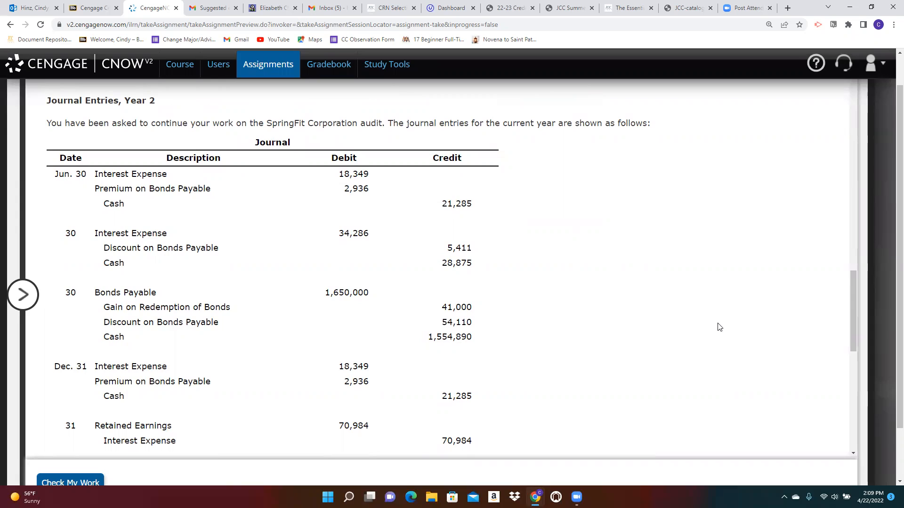
mouse_move(294, 169)
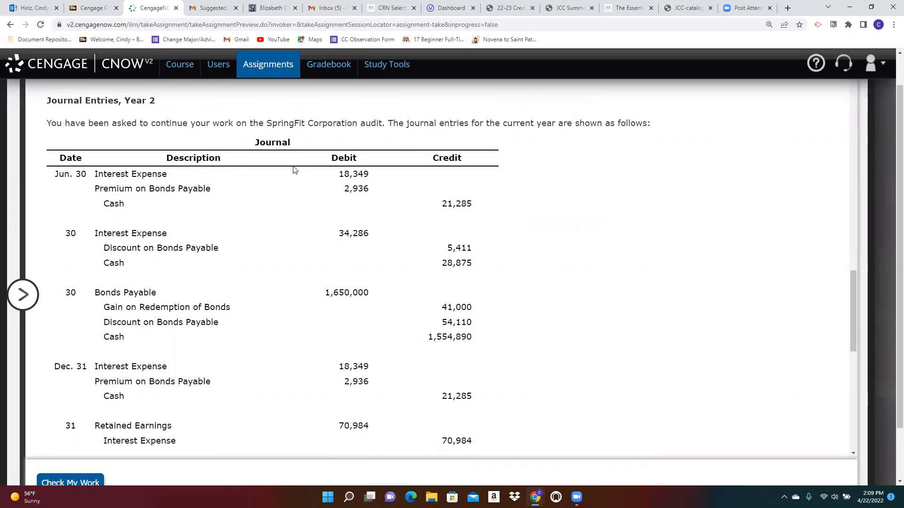
mouse_move(336, 197)
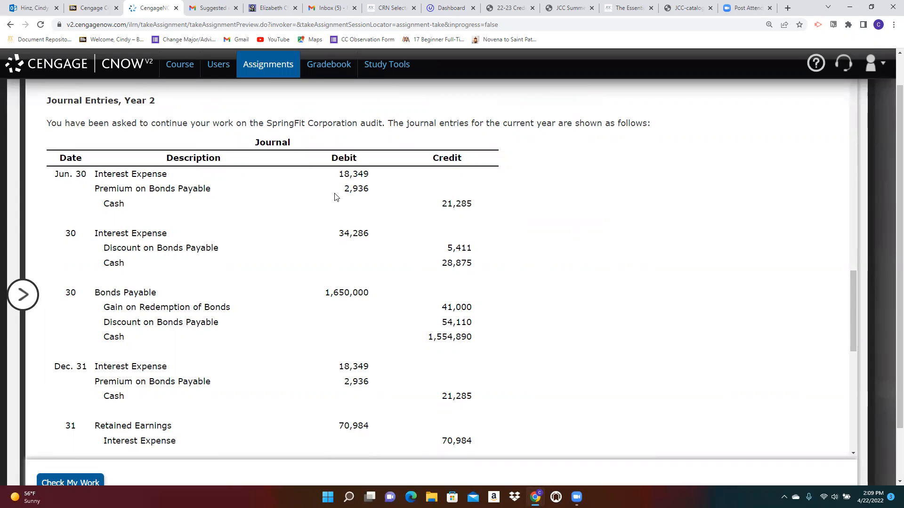
scroll(down, 3)
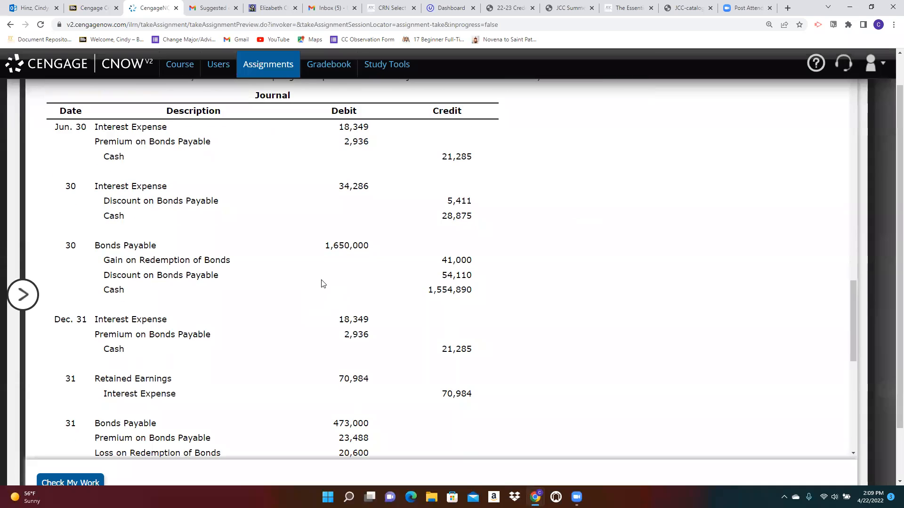
mouse_move(307, 264)
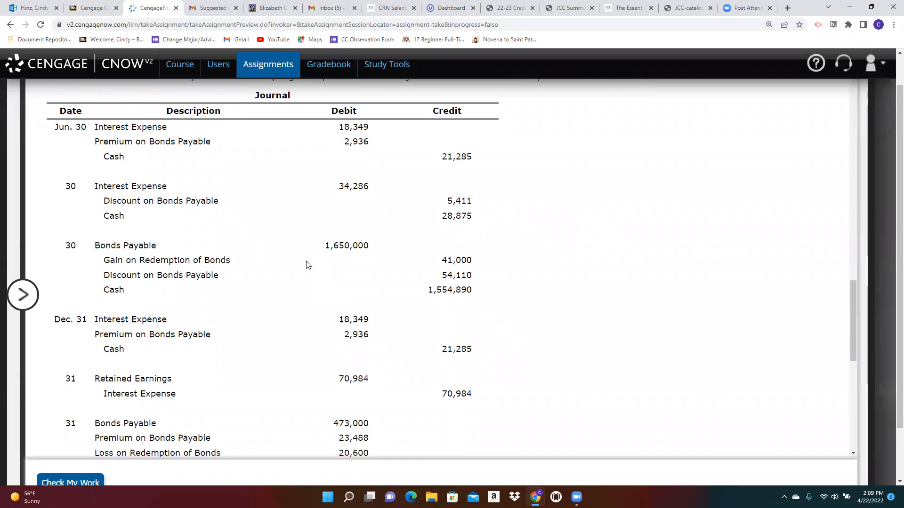
mouse_move(309, 257)
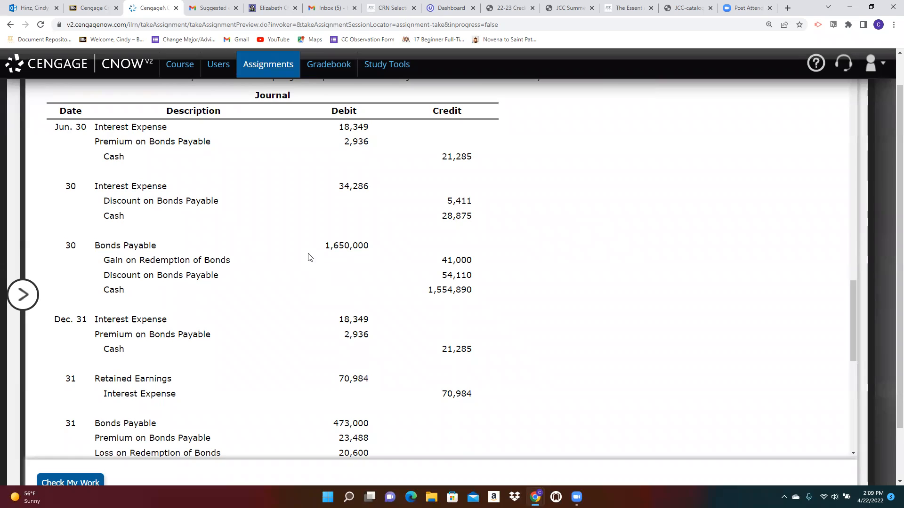
mouse_move(372, 262)
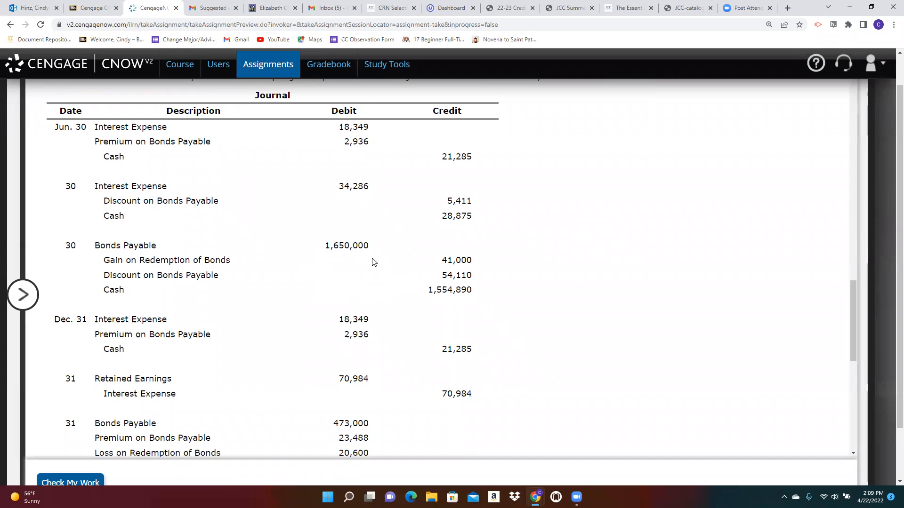
mouse_move(317, 266)
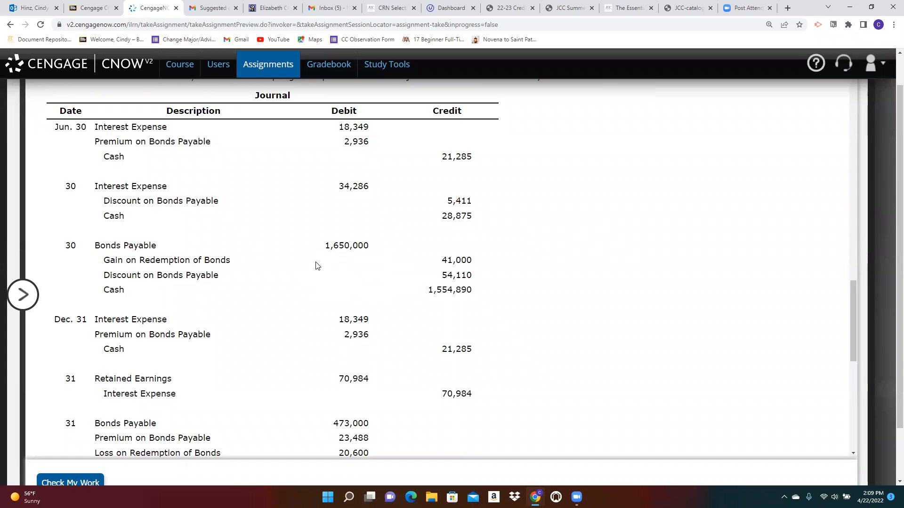
mouse_move(326, 246)
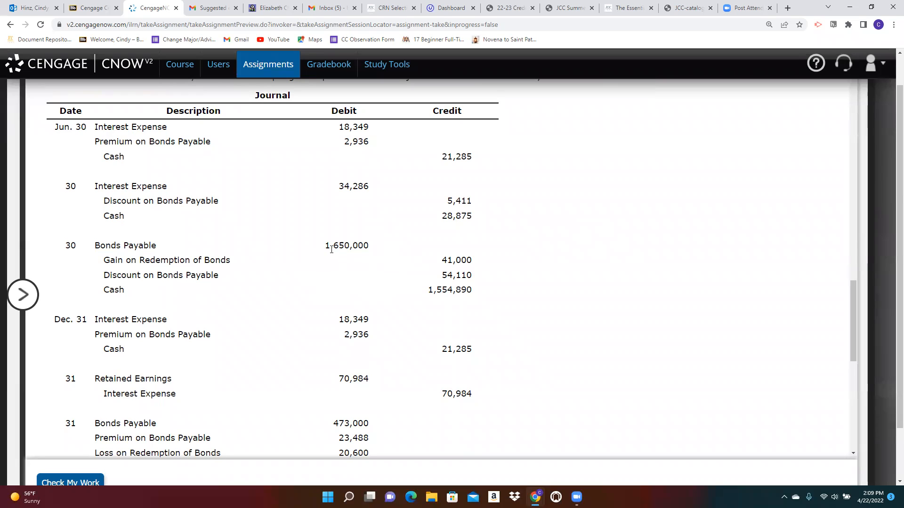
double_click(347, 246)
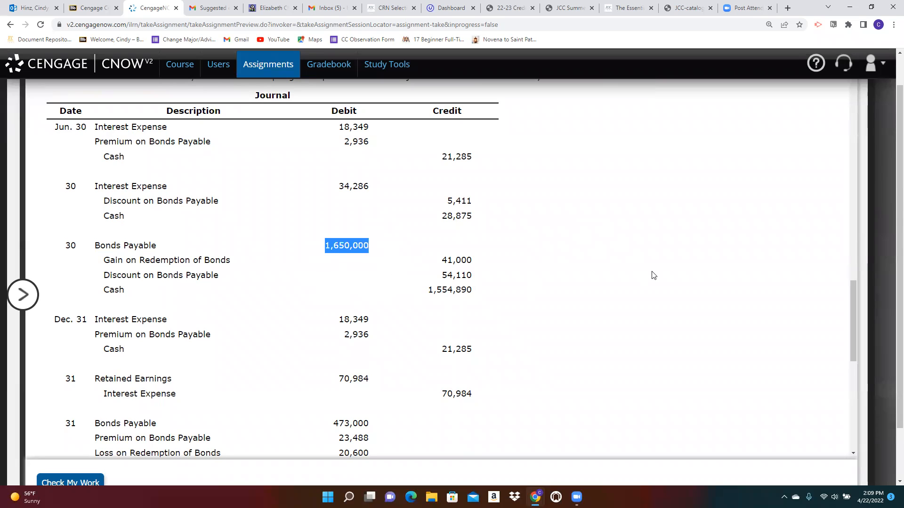
mouse_move(535, 286)
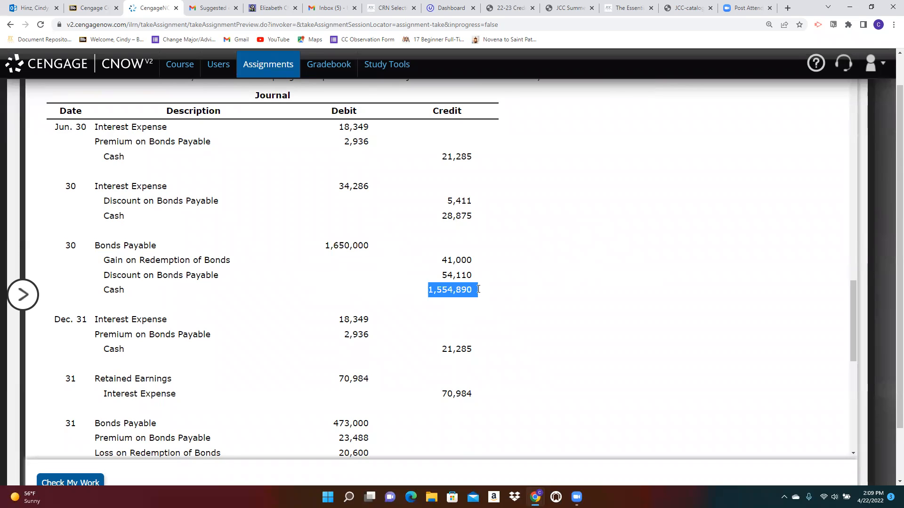
mouse_move(606, 311)
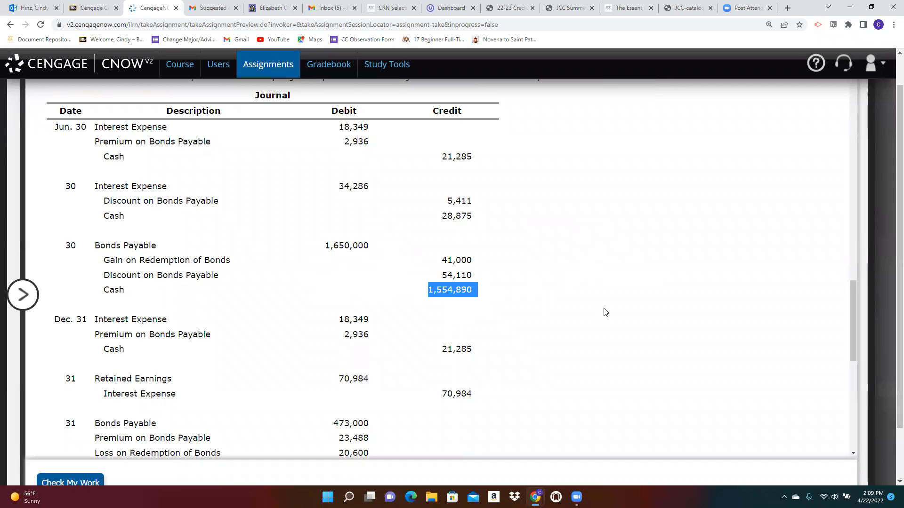
mouse_move(363, 255)
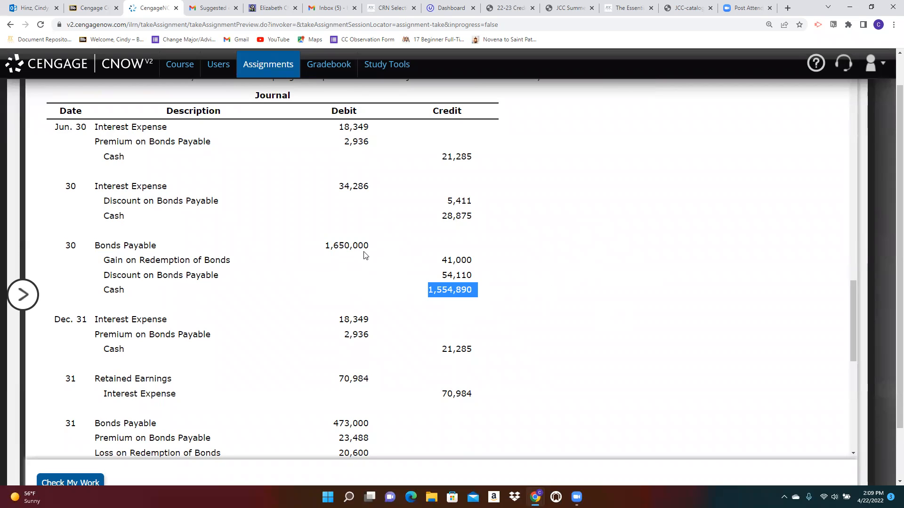
mouse_move(462, 270)
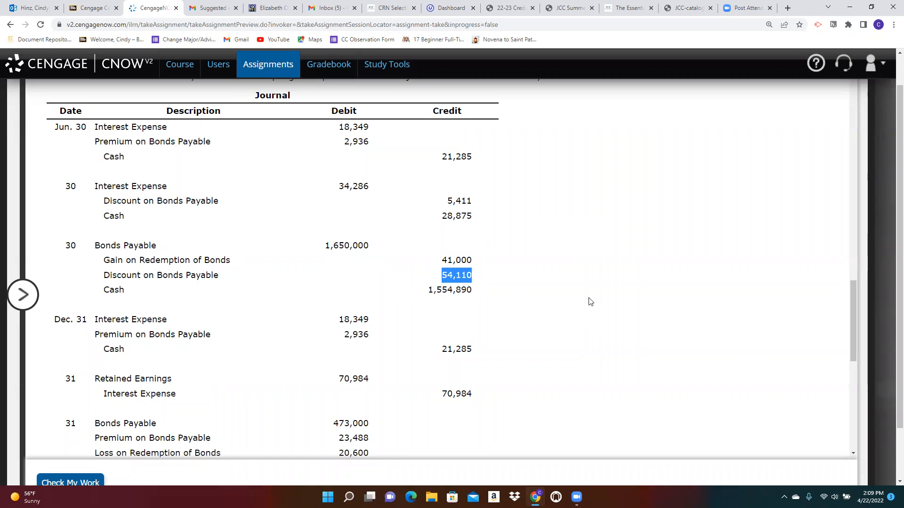
mouse_move(478, 275)
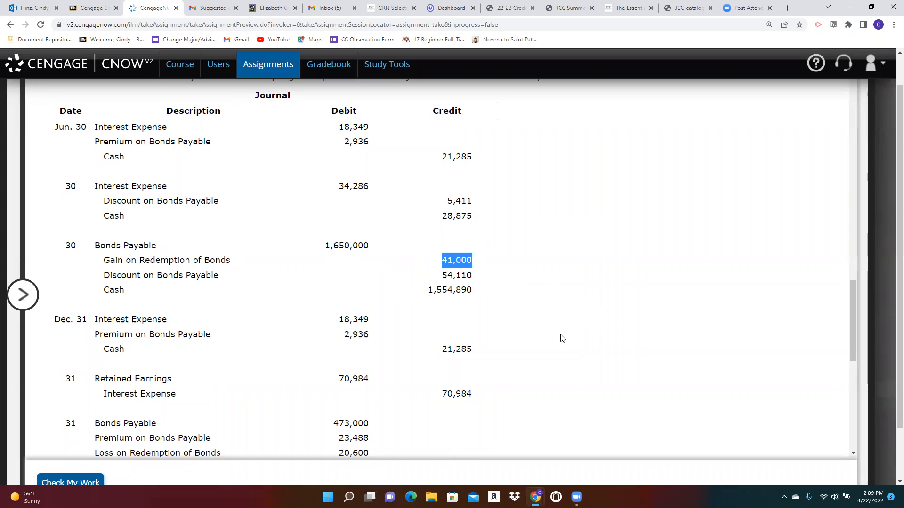
scroll(down, 3)
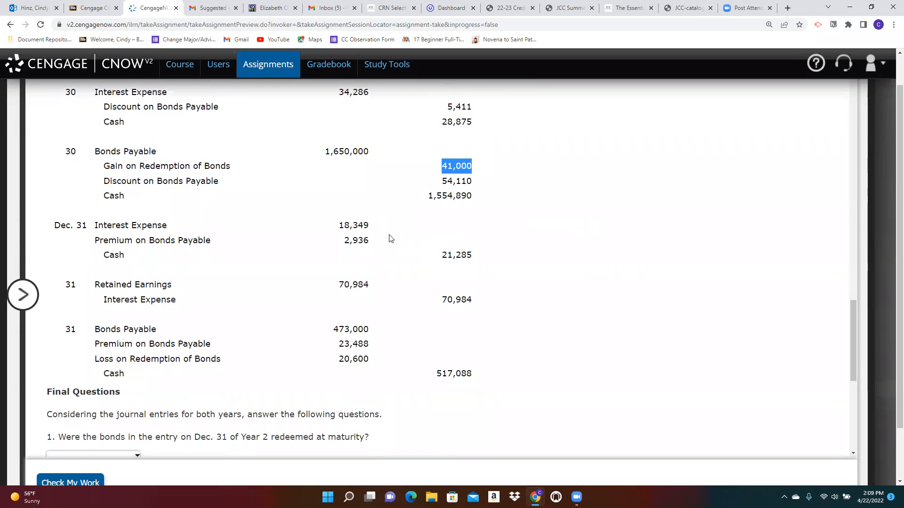
mouse_move(358, 241)
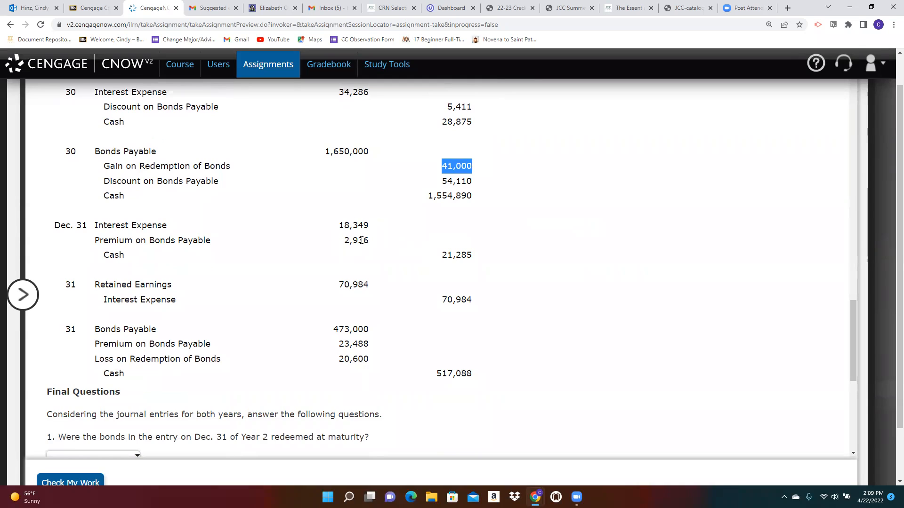
mouse_move(437, 256)
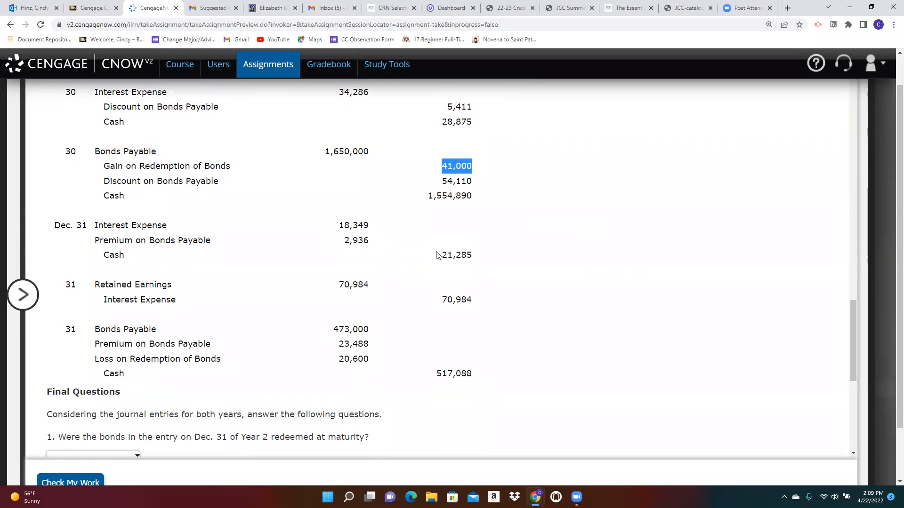
mouse_move(327, 292)
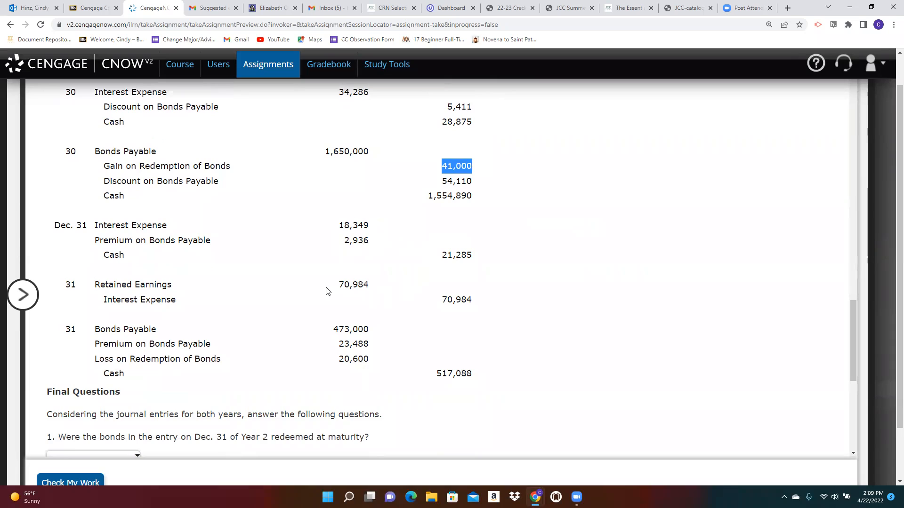
mouse_move(409, 301)
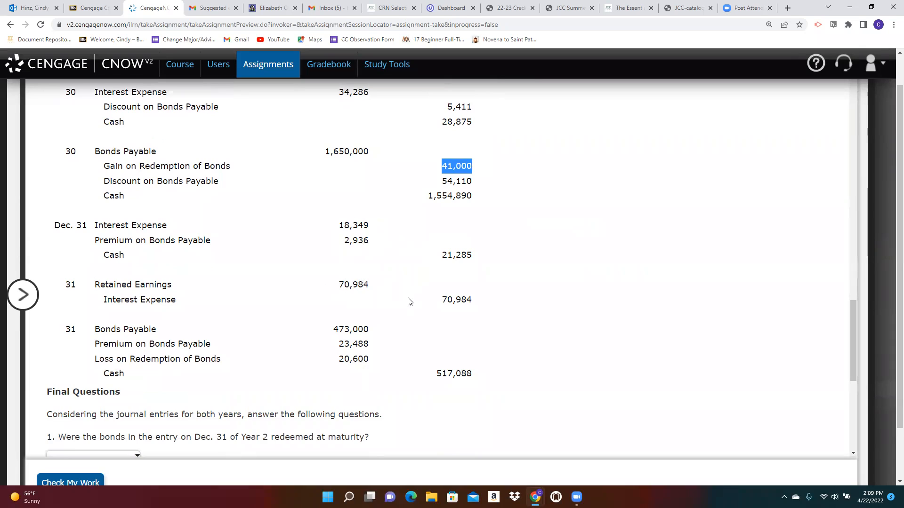
mouse_move(404, 367)
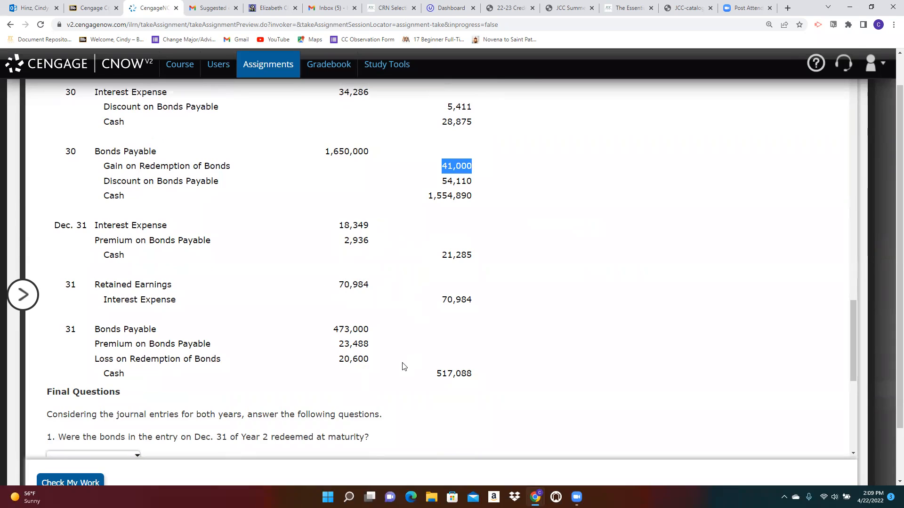
scroll(down, 3)
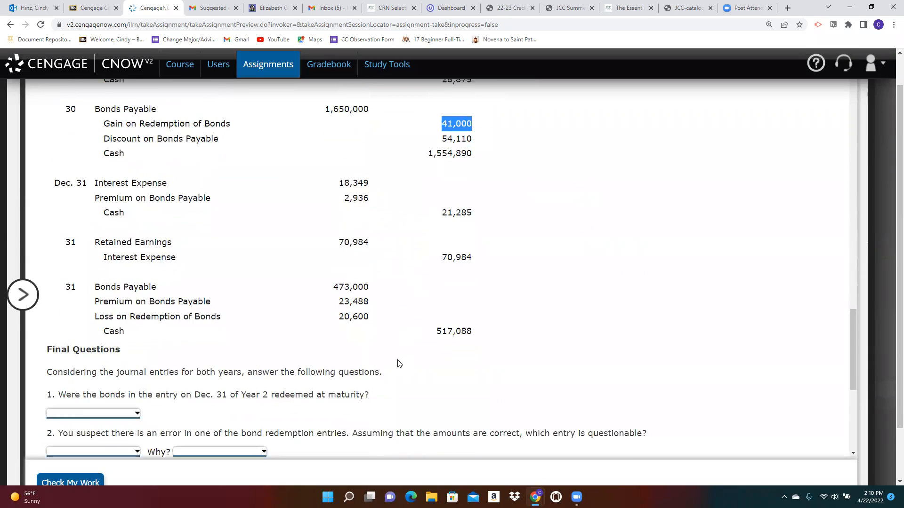
scroll(down, 3)
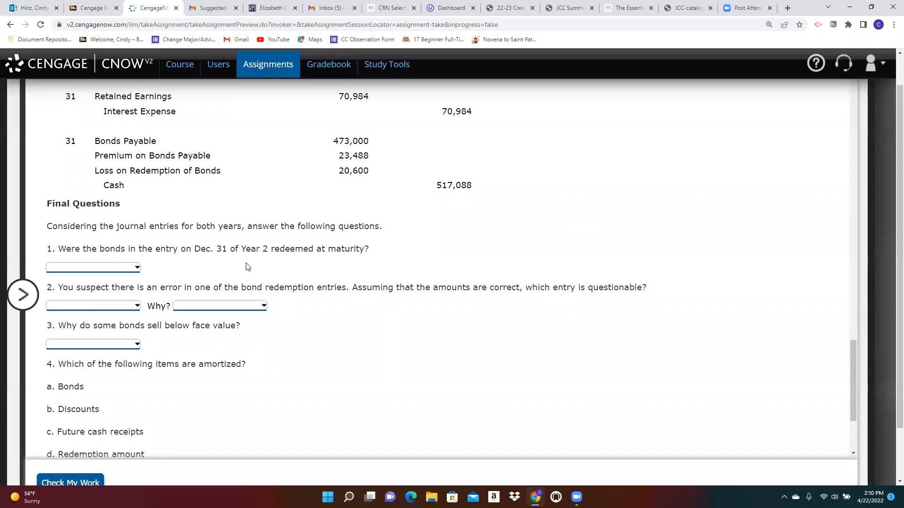
mouse_move(298, 264)
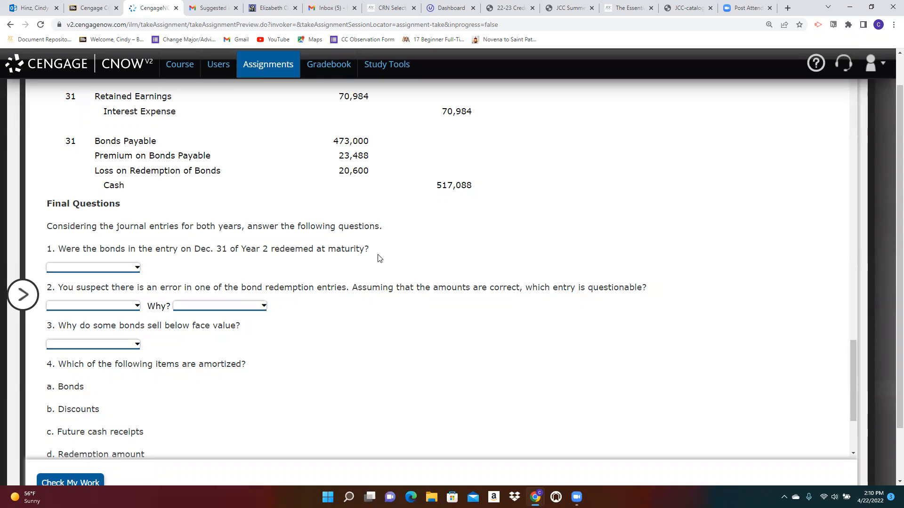
mouse_move(628, 230)
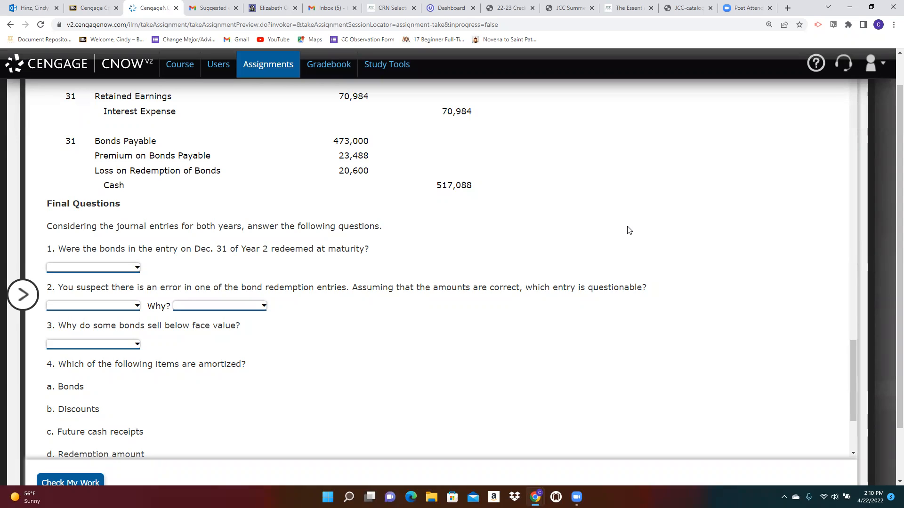
mouse_move(352, 312)
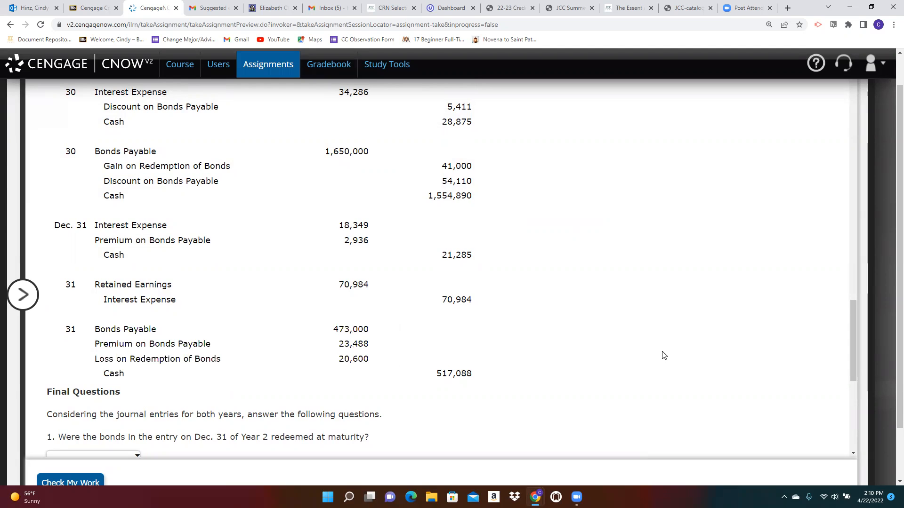
scroll(down, 3)
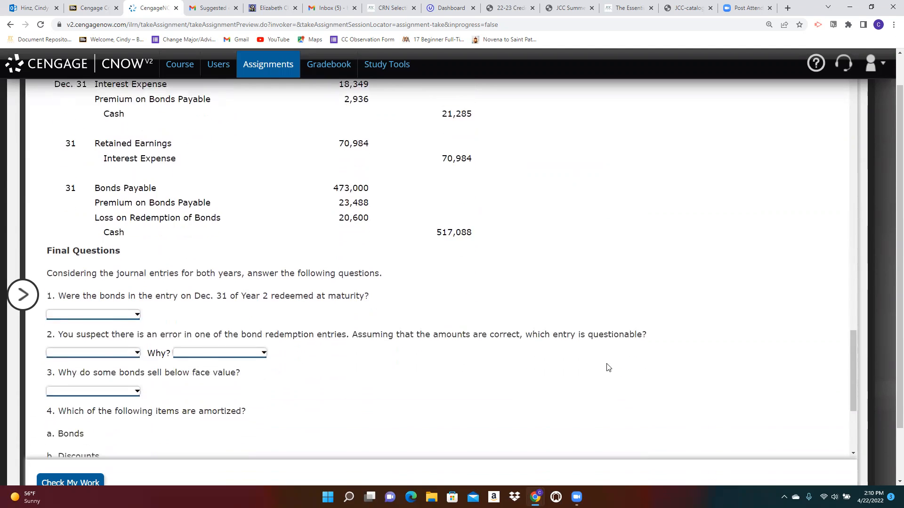
scroll(down, 3)
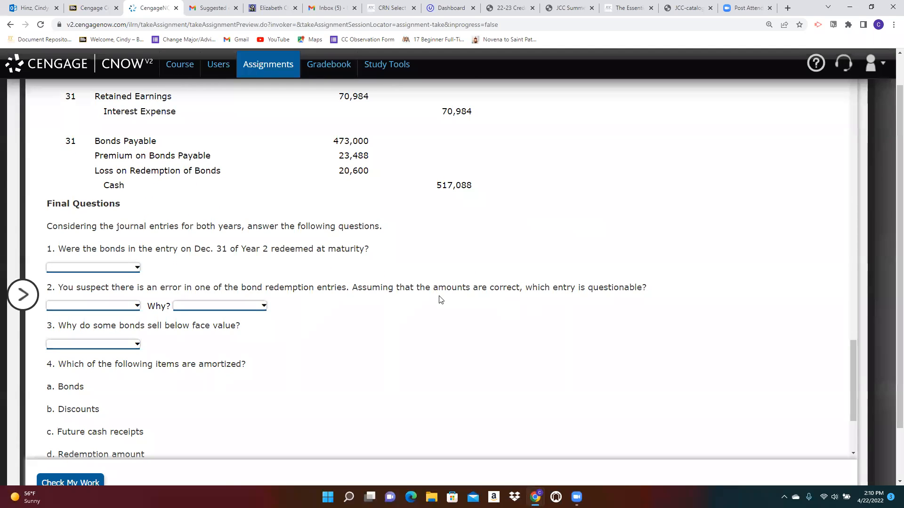
mouse_move(604, 324)
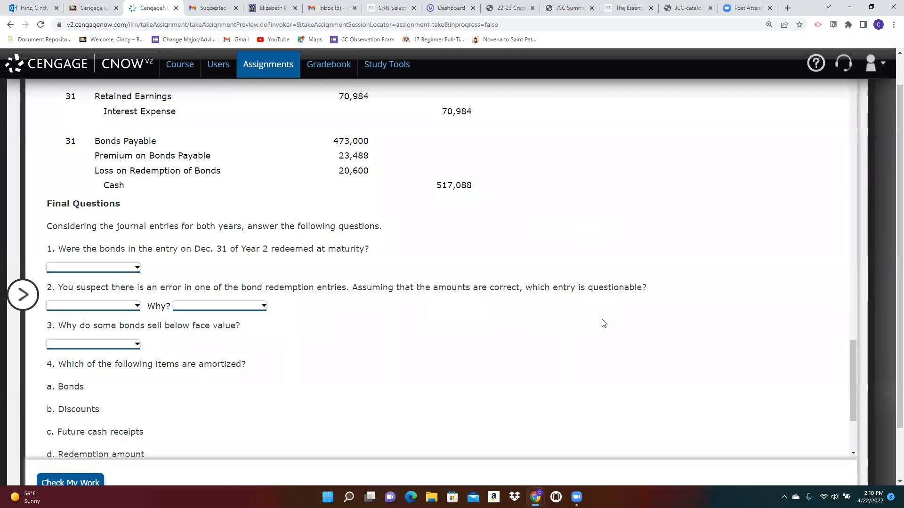
scroll(up, 3)
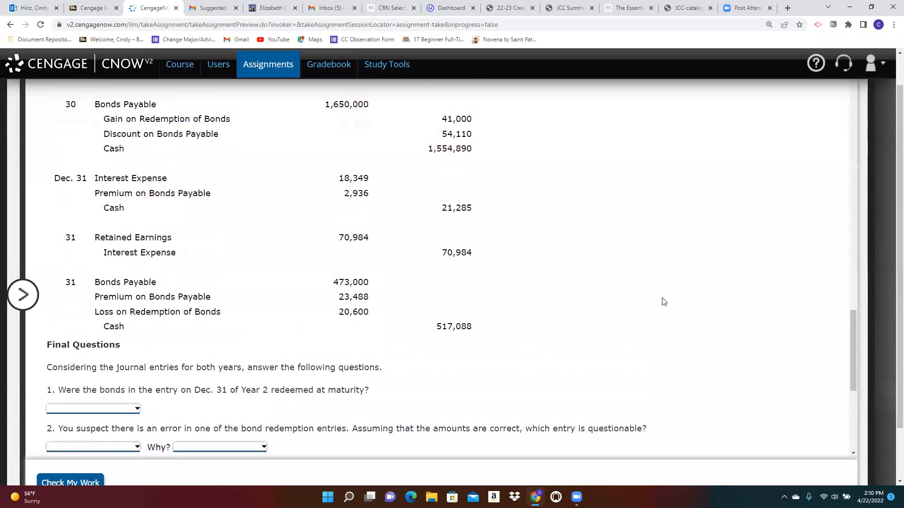
scroll(down, 3)
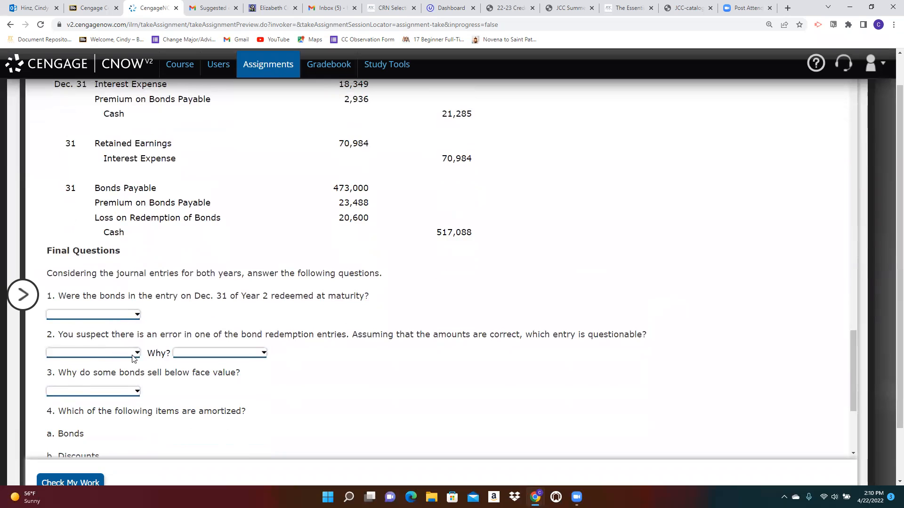
click(89, 353)
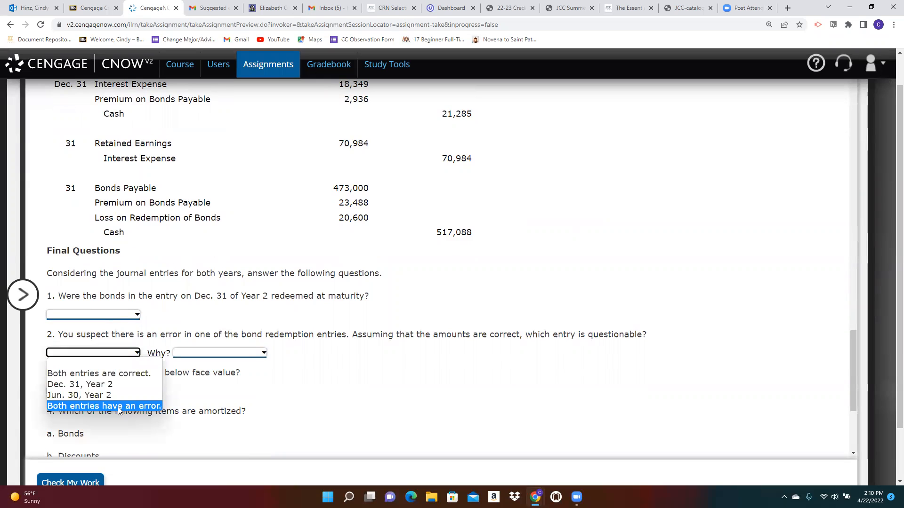
mouse_move(126, 377)
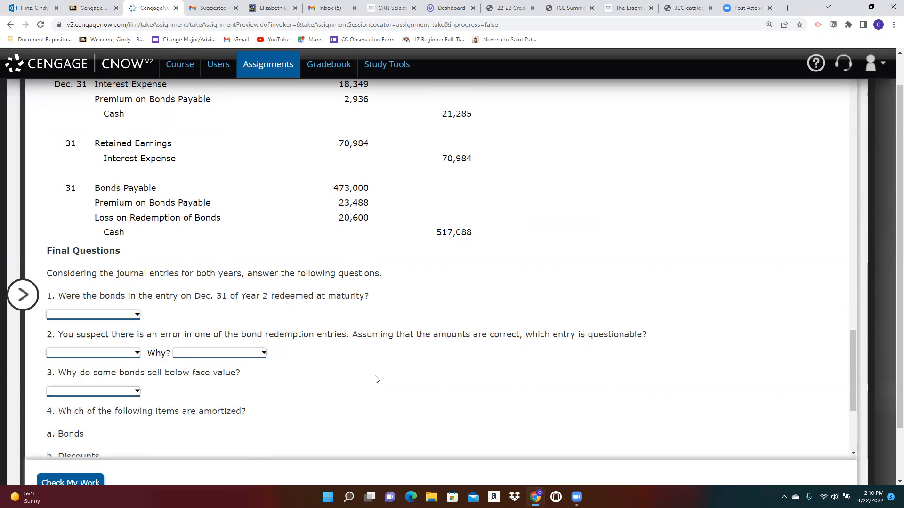
mouse_move(253, 383)
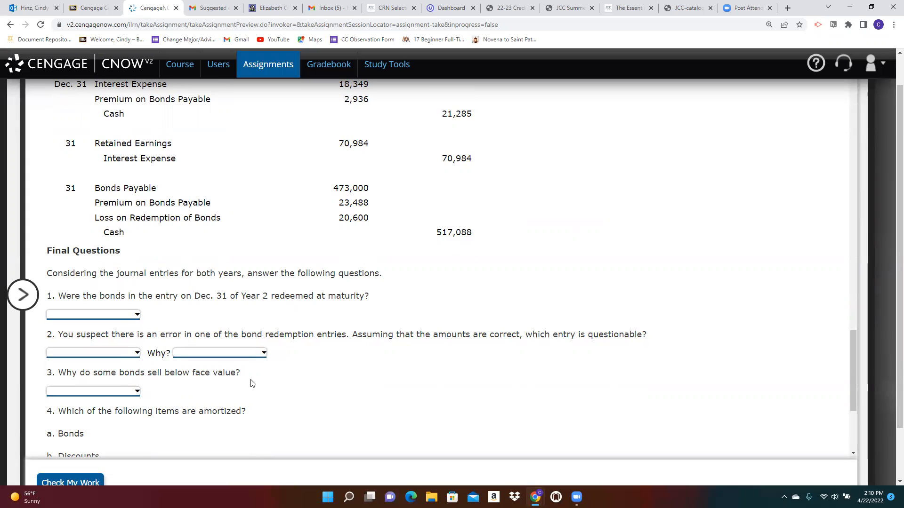
scroll(down, 3)
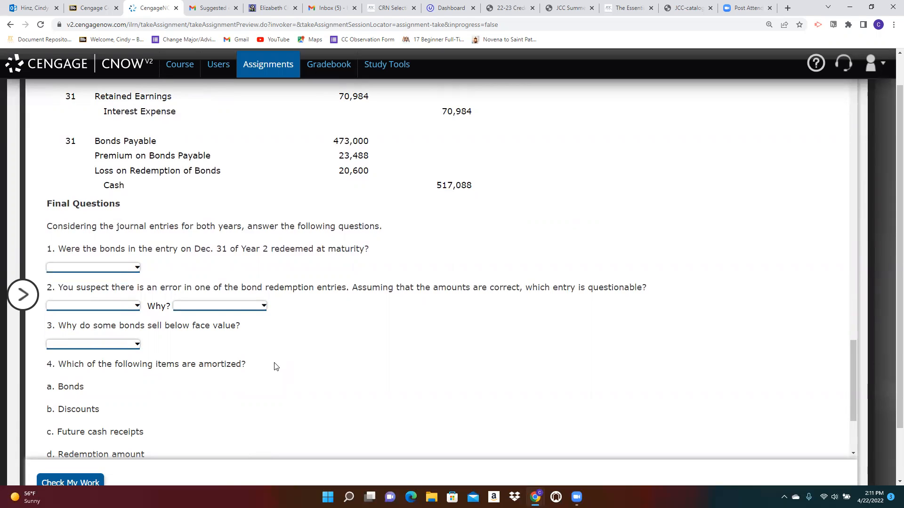
mouse_move(377, 212)
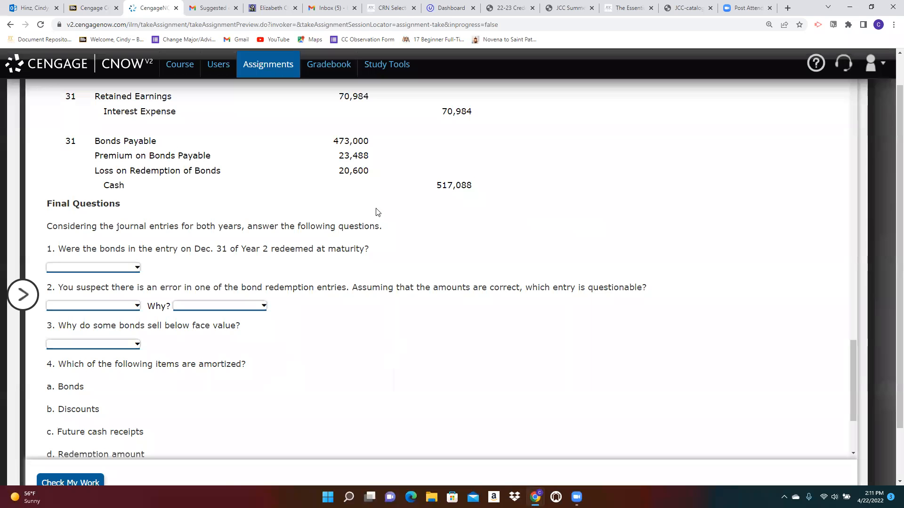
scroll(down, 3)
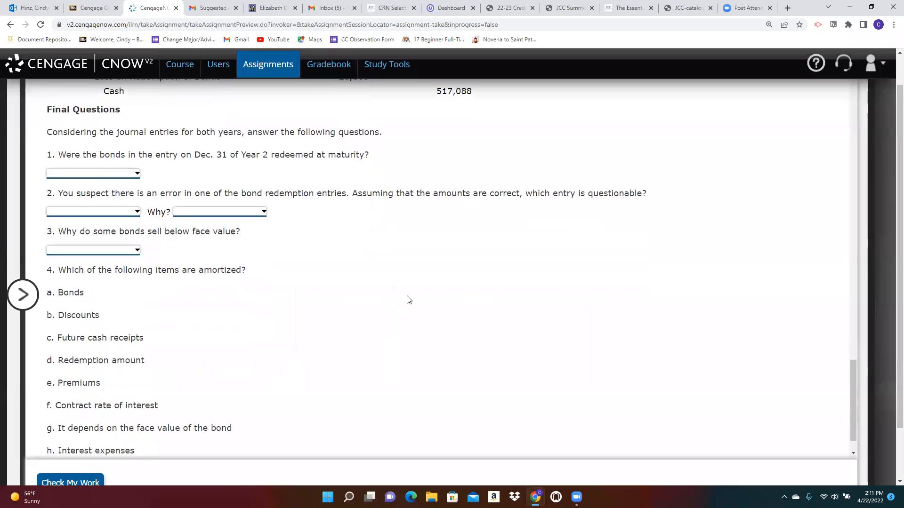
scroll(down, 3)
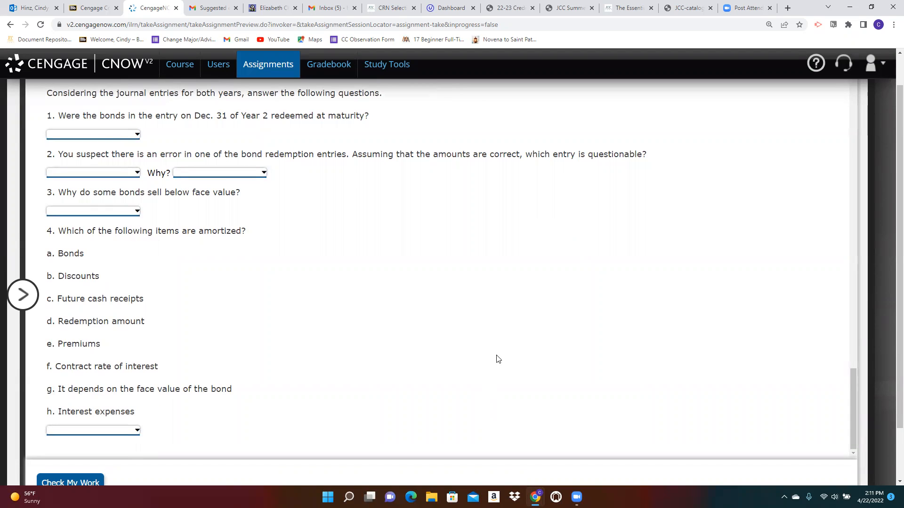
mouse_move(270, 248)
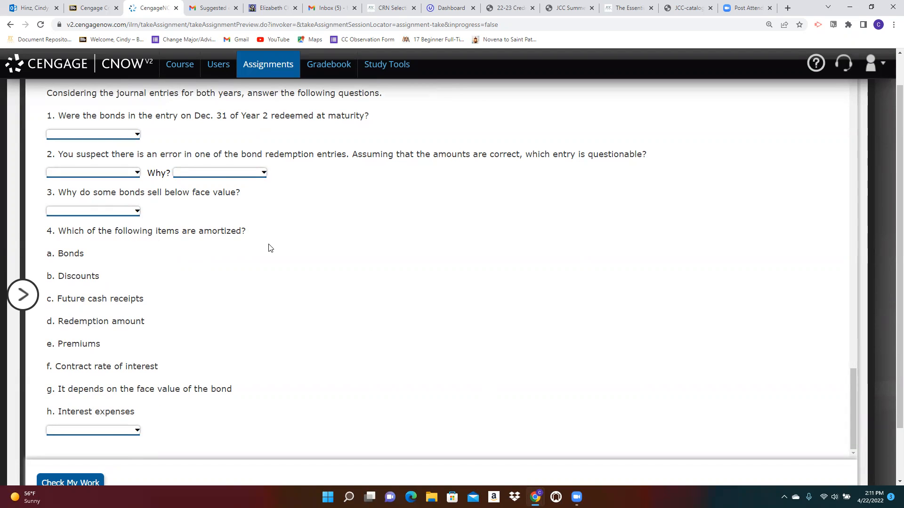
mouse_move(268, 292)
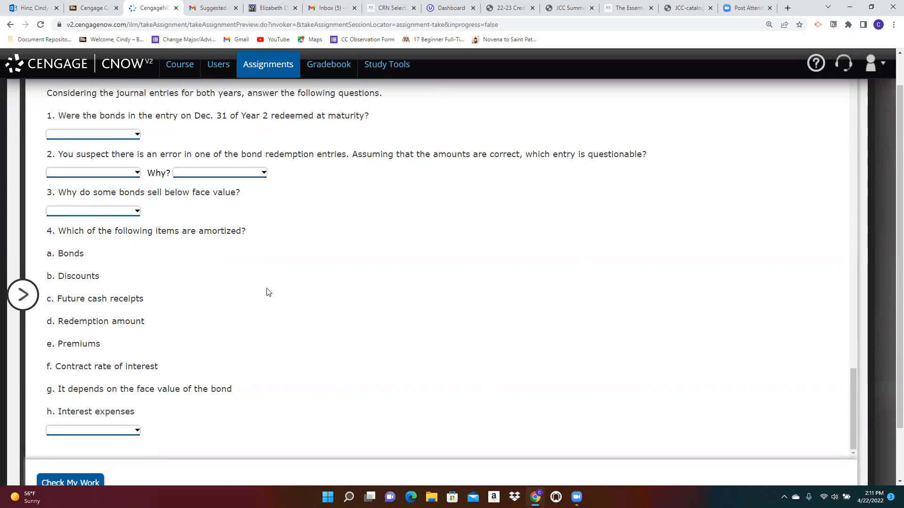
mouse_move(81, 340)
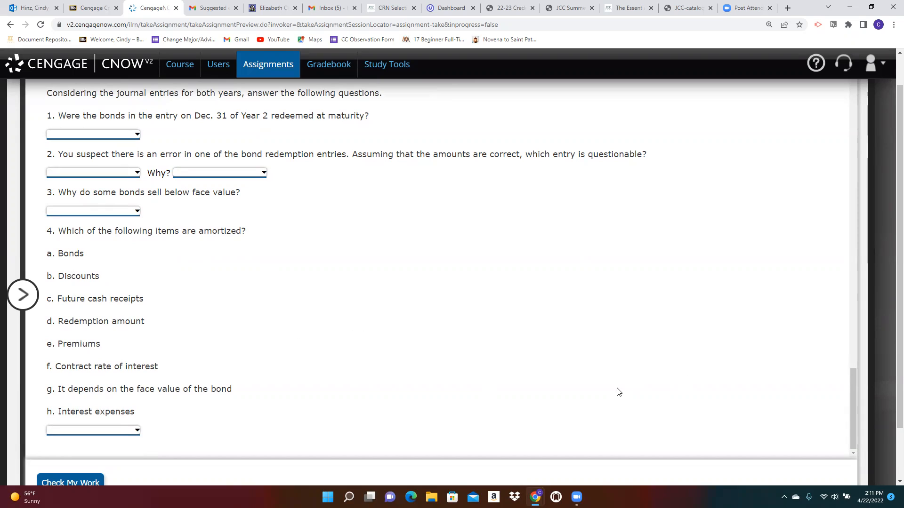
mouse_move(612, 283)
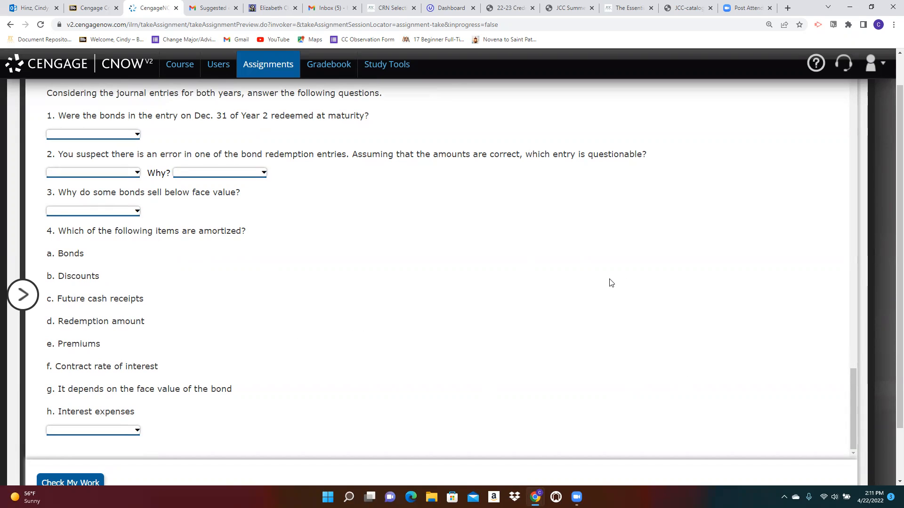
mouse_move(512, 263)
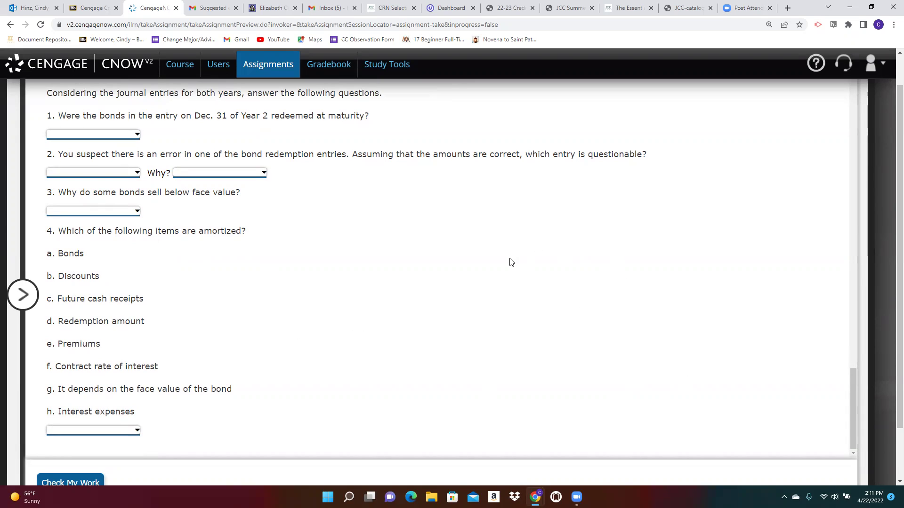
mouse_move(541, 303)
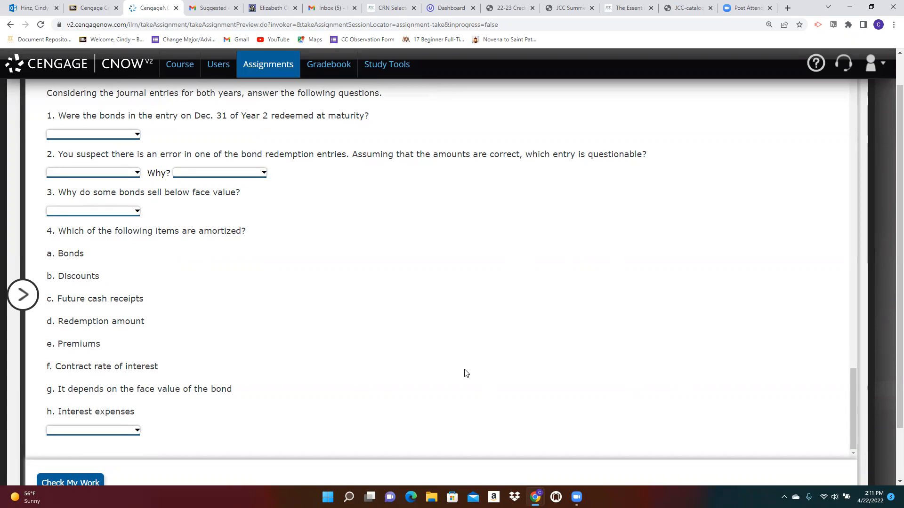
mouse_move(505, 439)
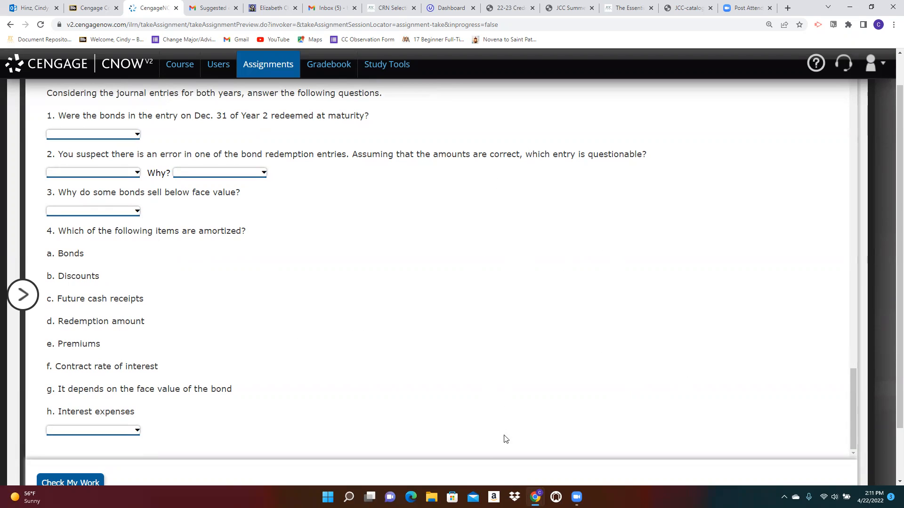